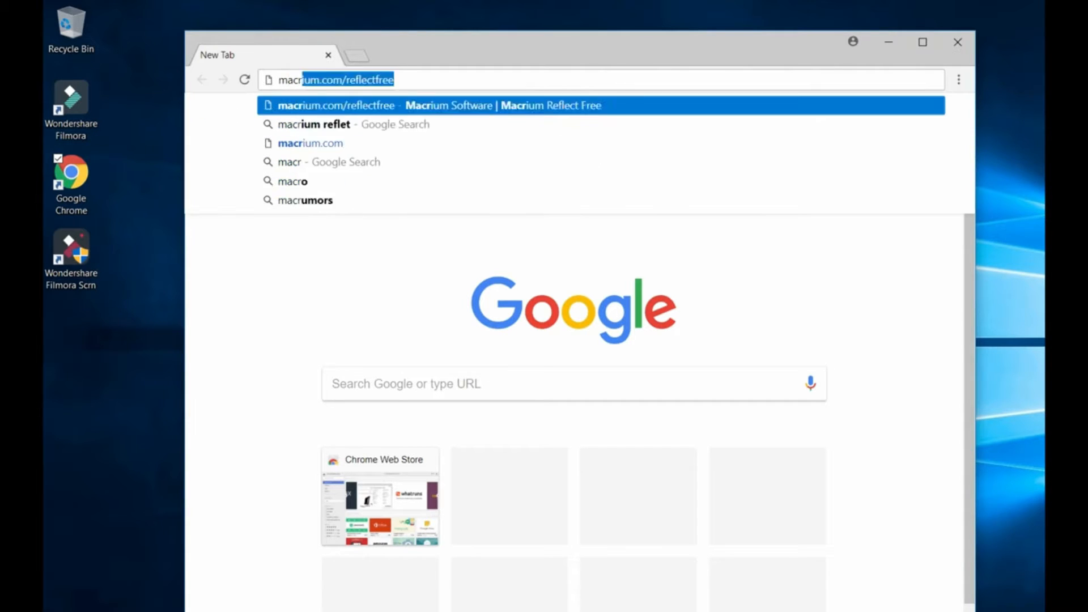
Step: Search Google for 'macrium reflect' and open the Macrium Reflect Free result
{"action": "type", "text": "macrium reflect"}
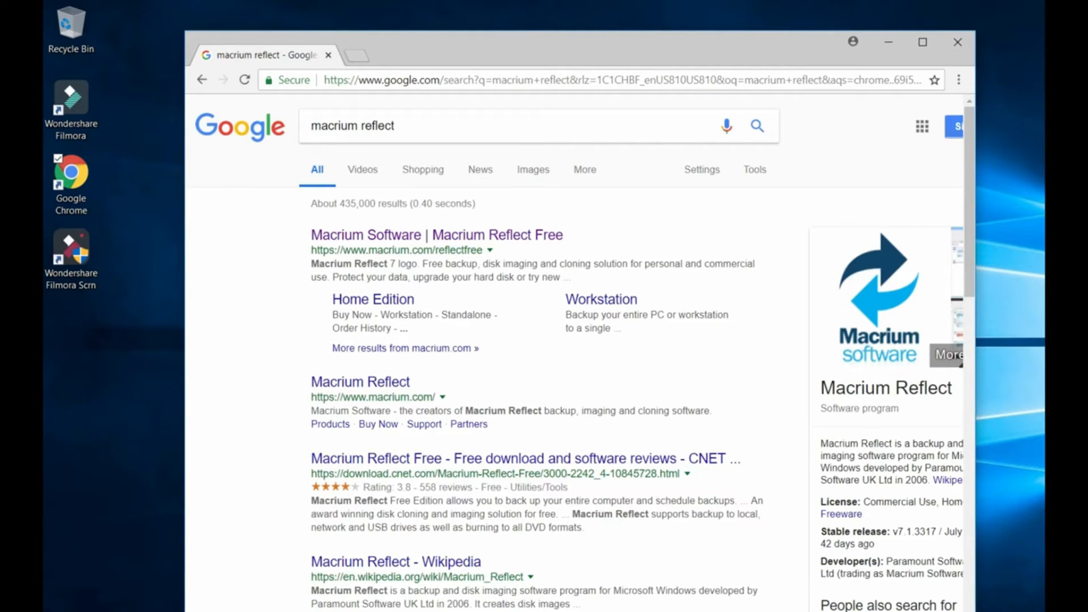
{"action": "mouse_move", "coordinate": [435, 235]}
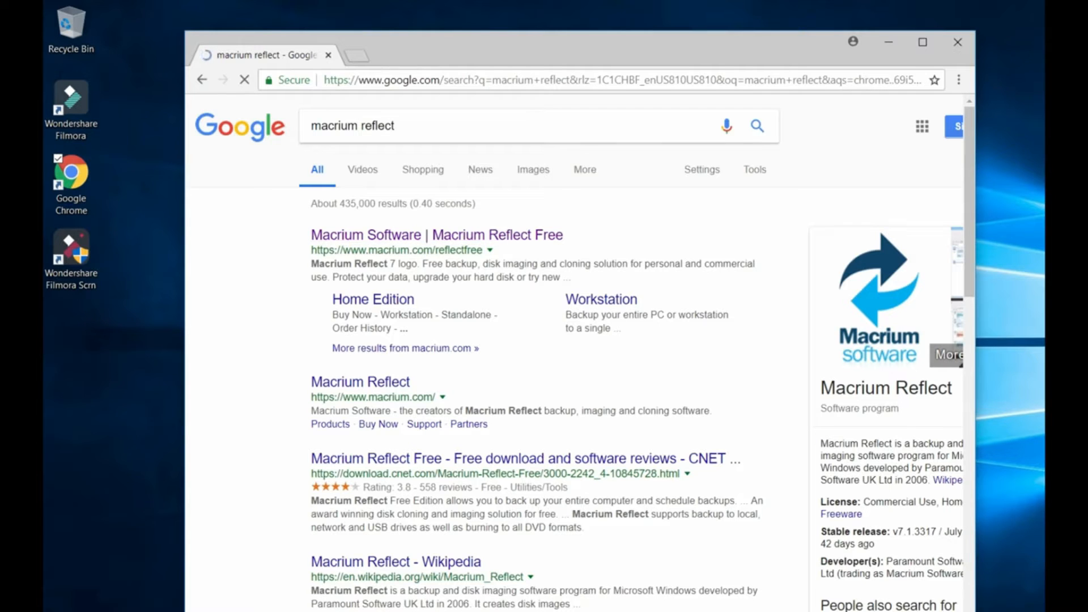
{"action": "left_click", "coordinate": [435, 234]}
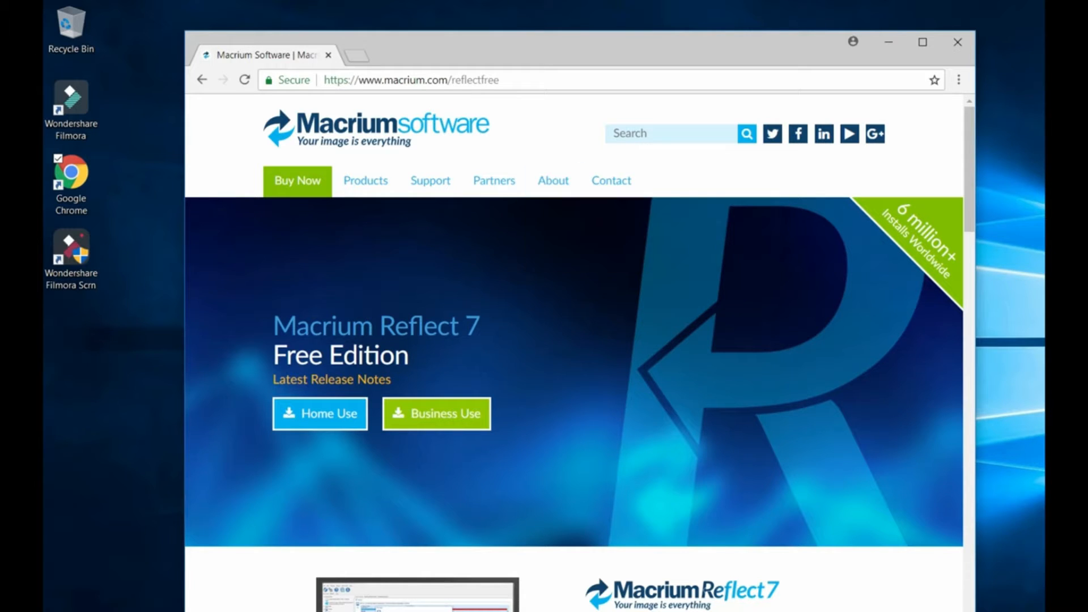
{"action": "mouse_move", "coordinate": [320, 414]}
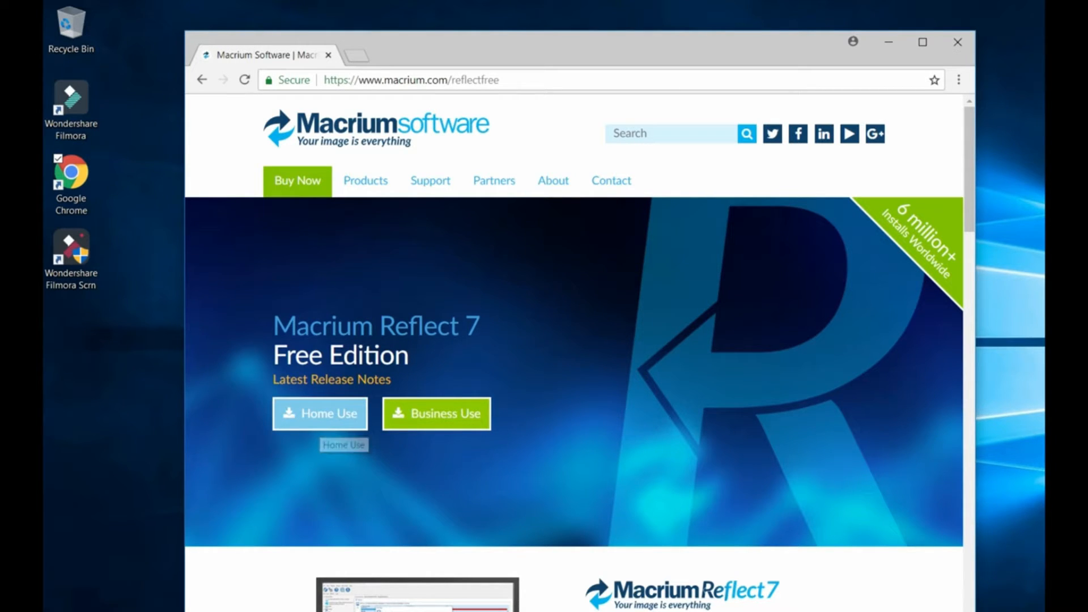
Step: Choose the Home Use free edition and run the downloaded Reflect download agent
{"action": "left_click", "coordinate": [319, 413]}
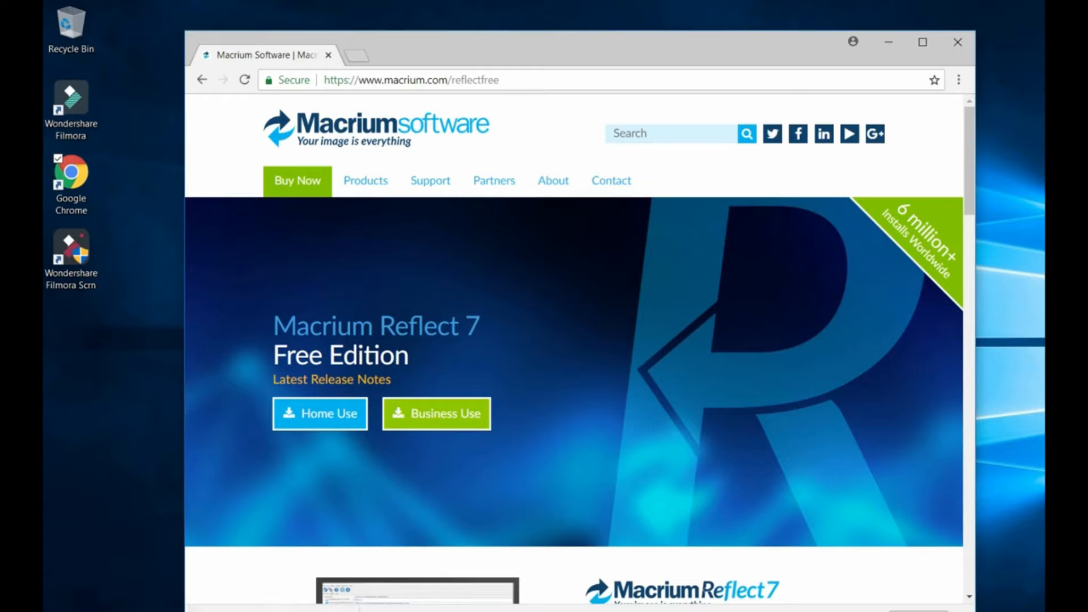
{"action": "left_click", "coordinate": [320, 412]}
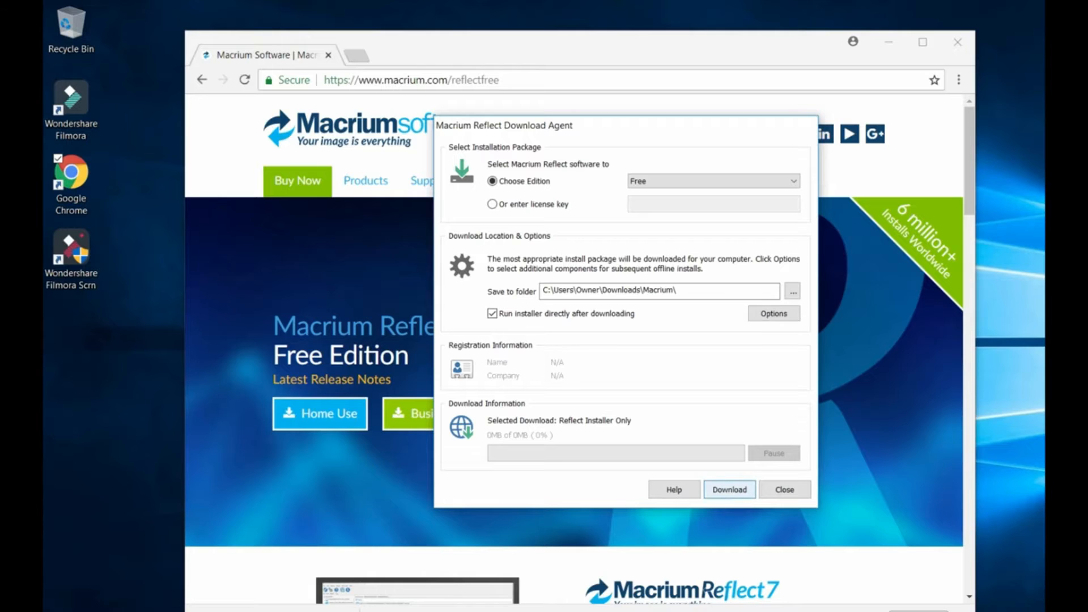
Step: Download the 62.8 MB Free edition installer, overwriting existing files, and launch it
{"action": "left_click", "coordinate": [728, 489]}
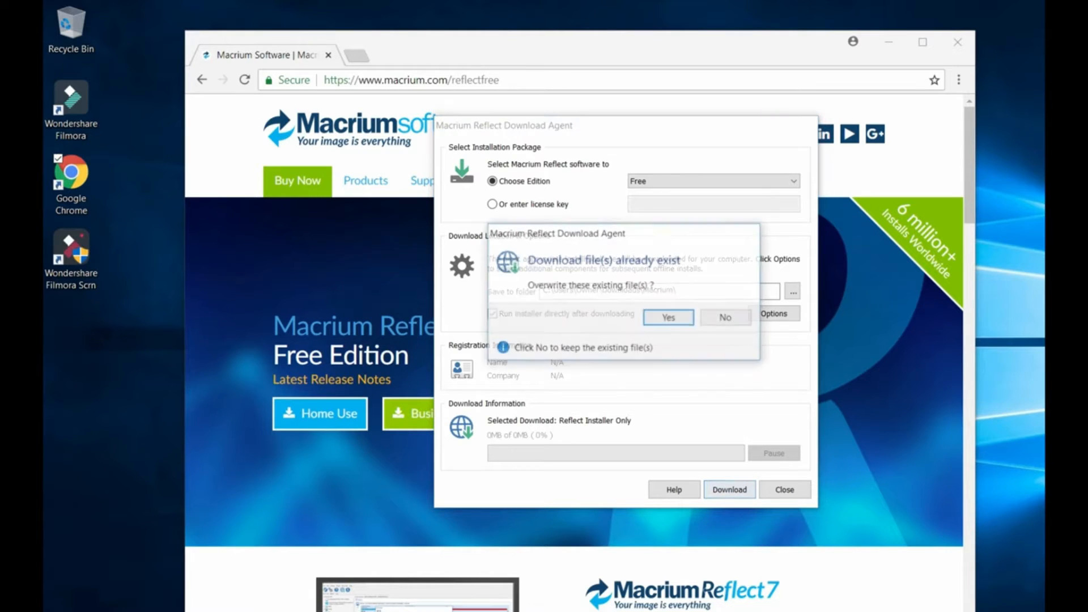
{"action": "left_click", "coordinate": [666, 318]}
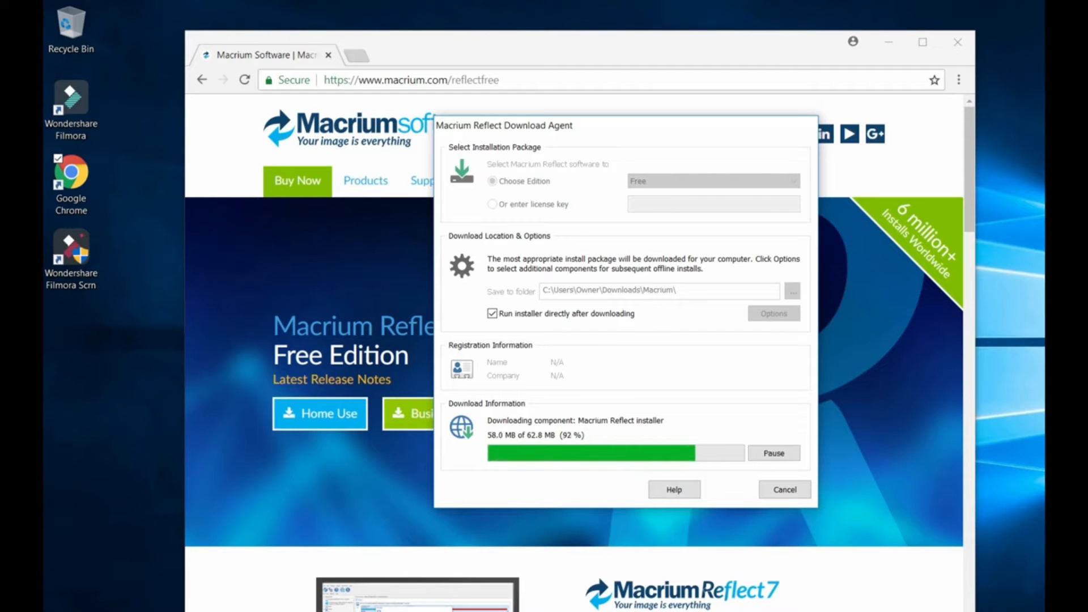
{"action": "left_click", "coordinate": [784, 490]}
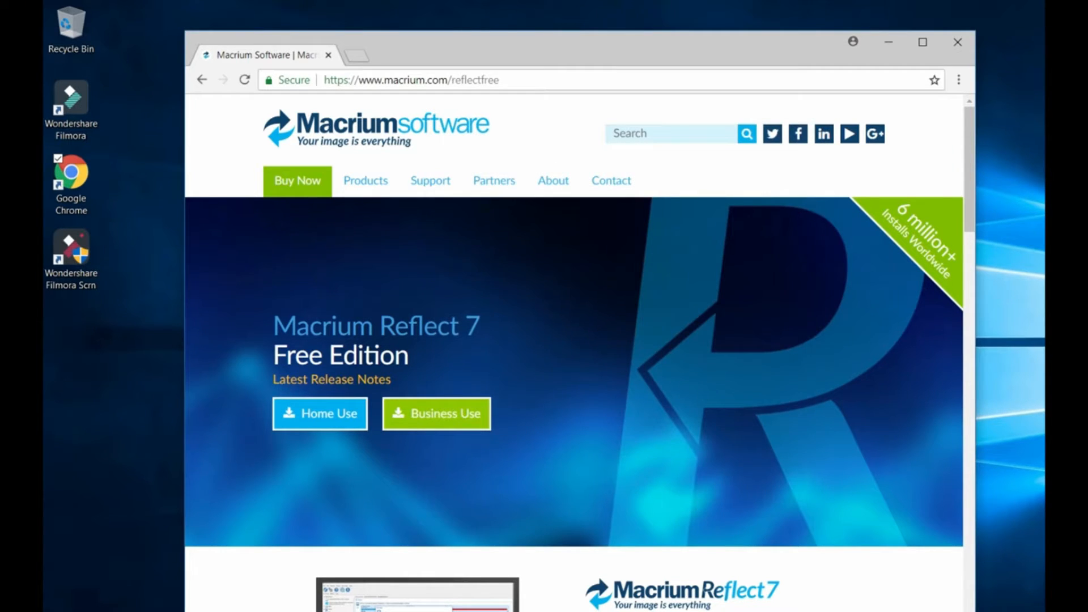
{"action": "left_click", "coordinate": [320, 414]}
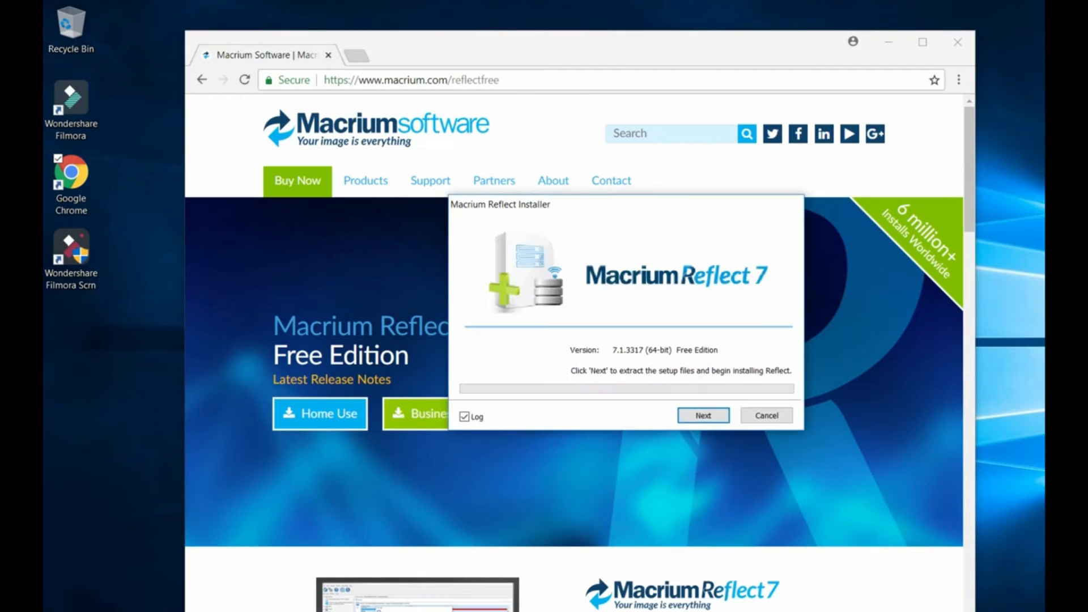
Step: Extract the Reflect setup files so the Free Edition v7.1.3317 Setup Wizard appears
{"action": "left_click", "coordinate": [703, 415]}
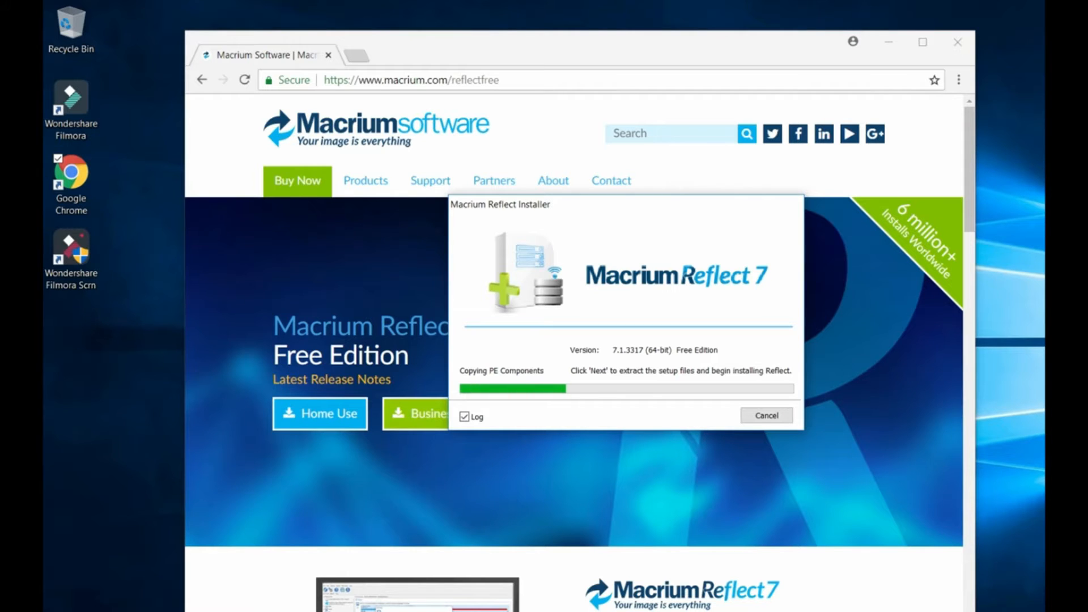
{"action": "left_click", "coordinate": [766, 415]}
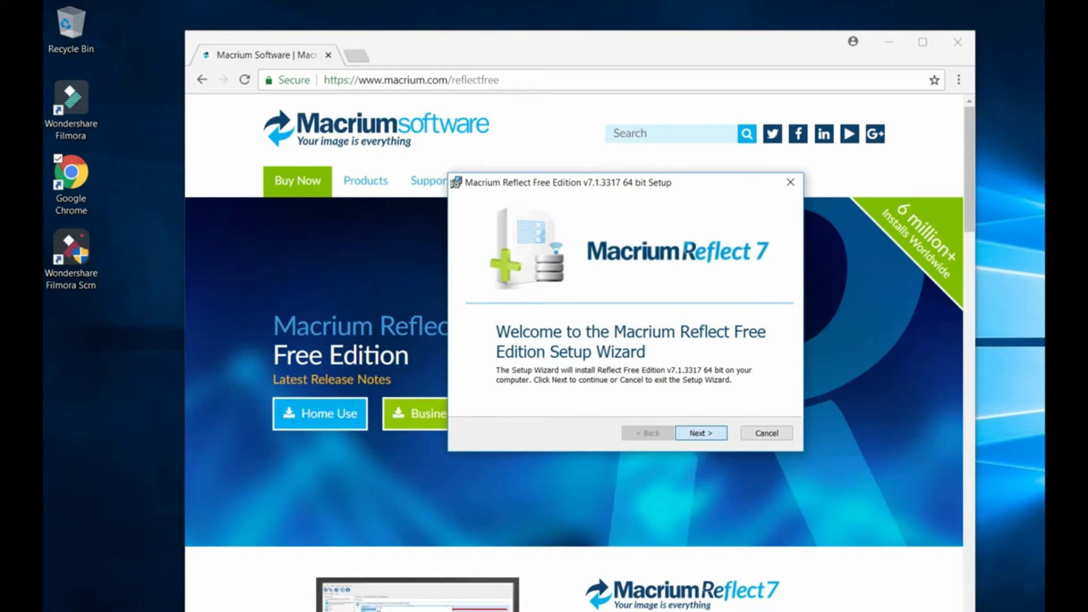
Step: Accept the license agreement and advance through the key and registration pages
{"action": "left_click", "coordinate": [699, 431]}
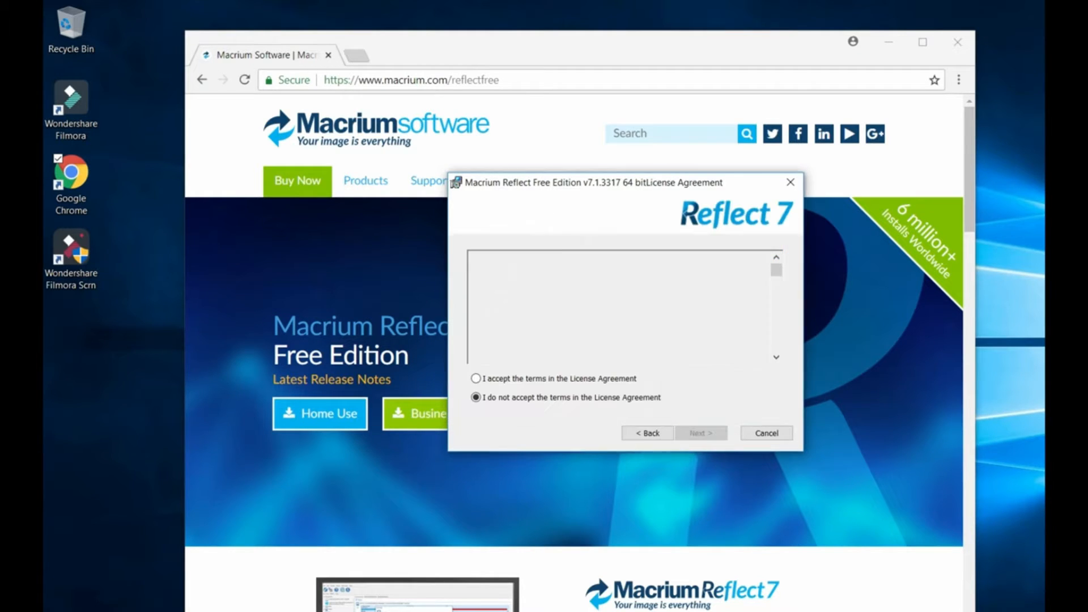
{"action": "left_click", "coordinate": [476, 378]}
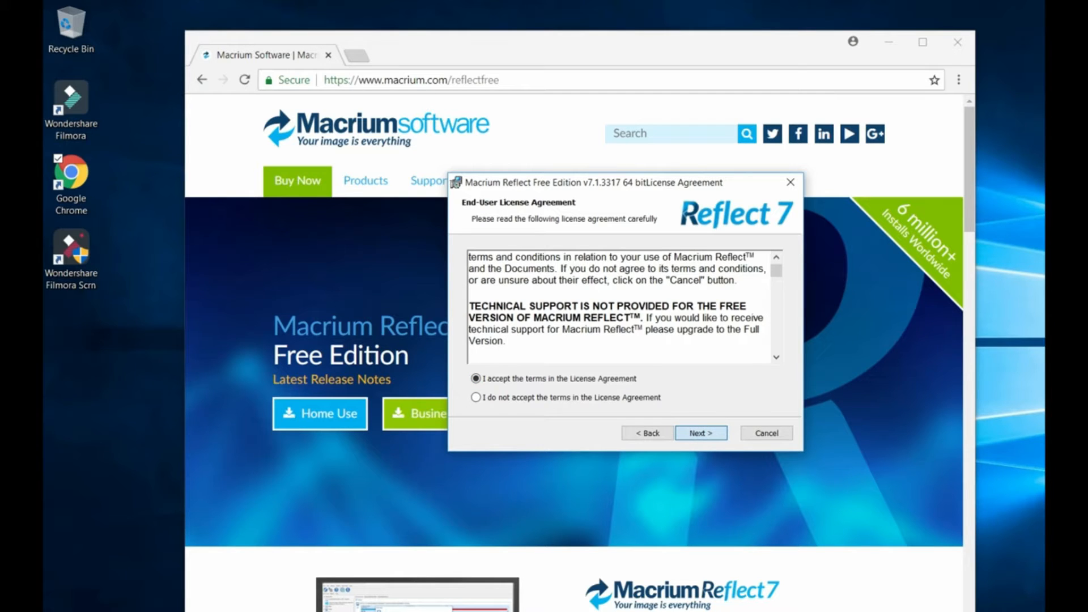
{"action": "left_click", "coordinate": [700, 432]}
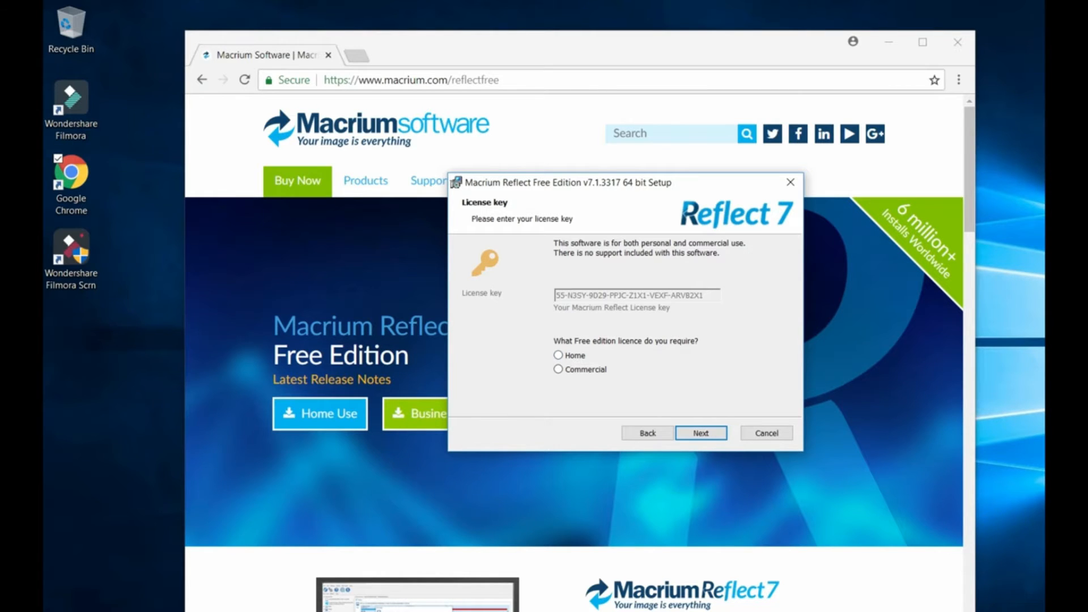
{"action": "left_click", "coordinate": [699, 432]}
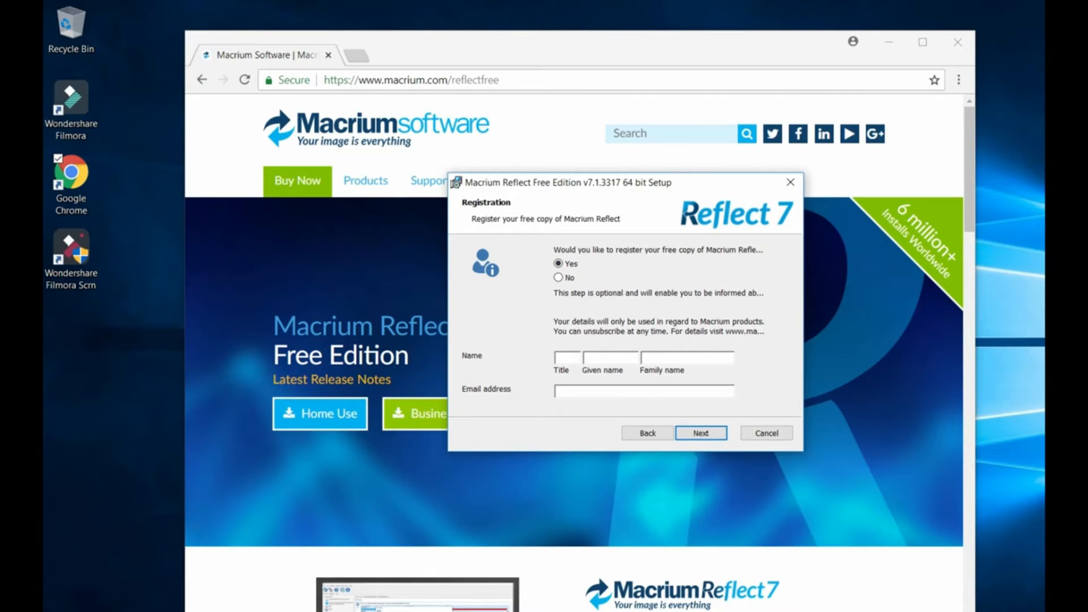
{"action": "left_click", "coordinate": [700, 431]}
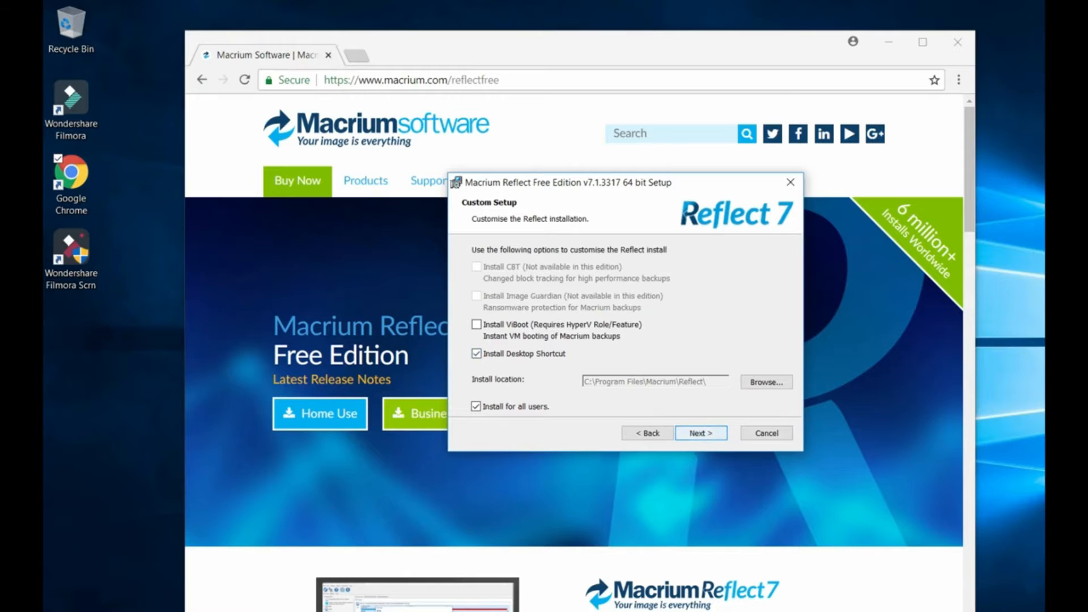
Step: Install without a desktop shortcut, then finish setup with 'Launch now' left checked
{"action": "left_click", "coordinate": [476, 354]}
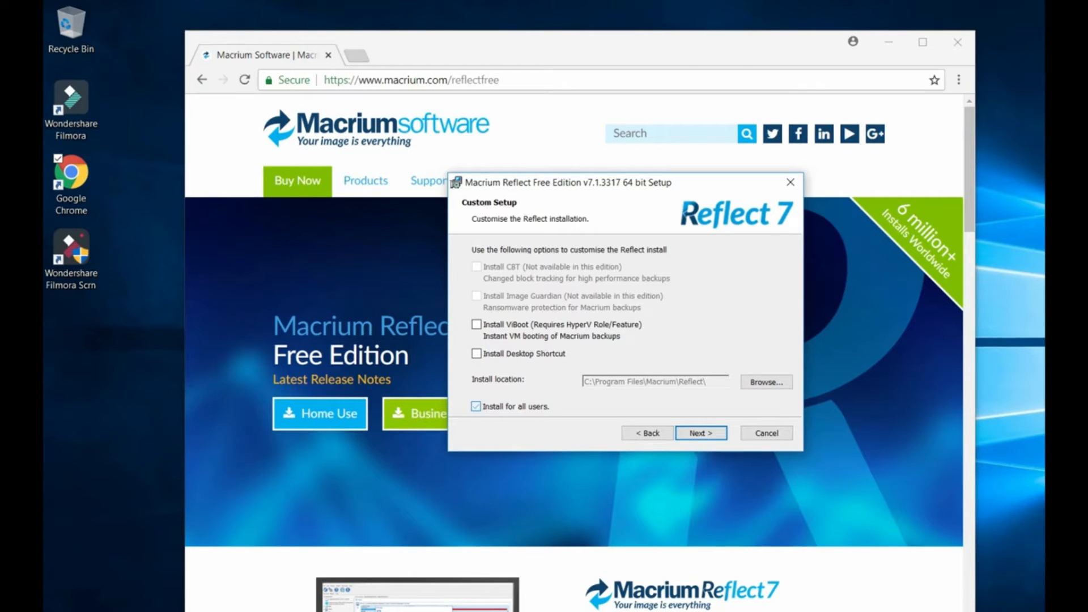
{"action": "left_click", "coordinate": [700, 432]}
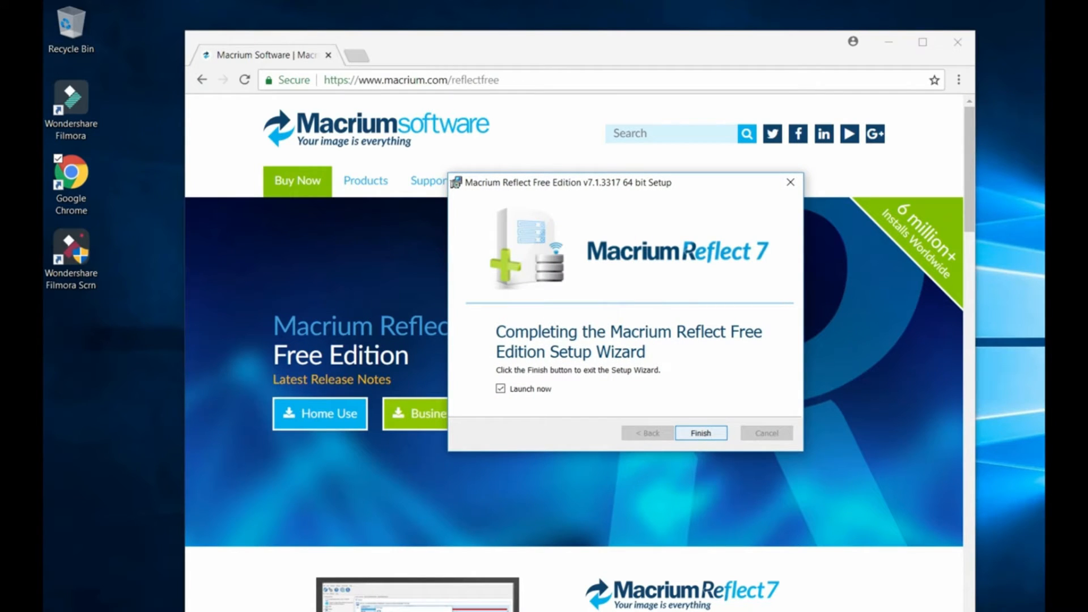
{"action": "left_click", "coordinate": [700, 433]}
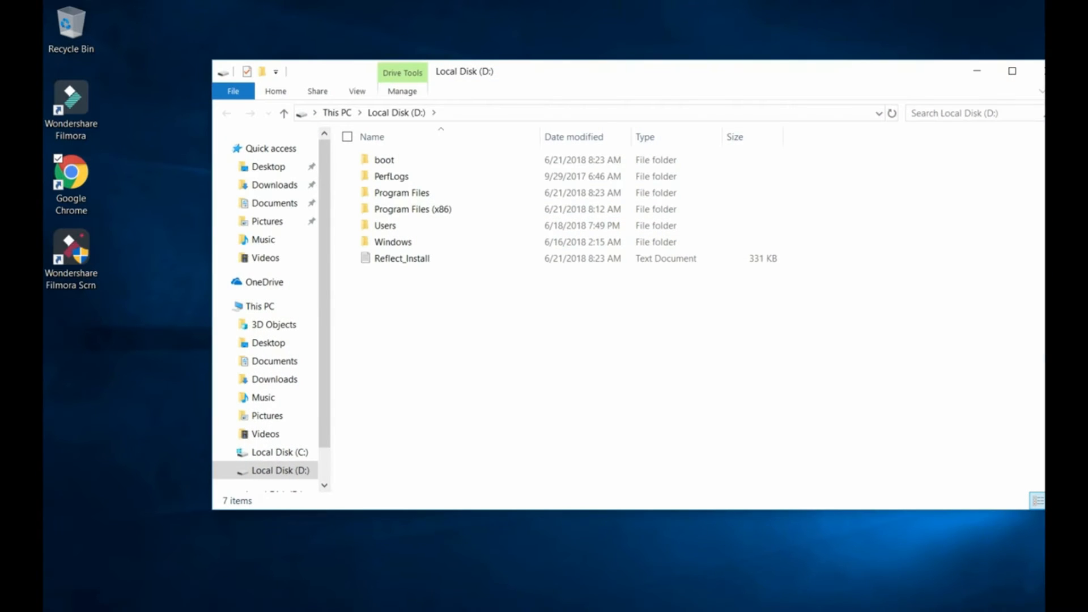
Step: Navigate from the D: drive contents to This PC showing the C: and D: drives
{"action": "scroll", "scroll_direction": "down", "scroll_amount": 3}
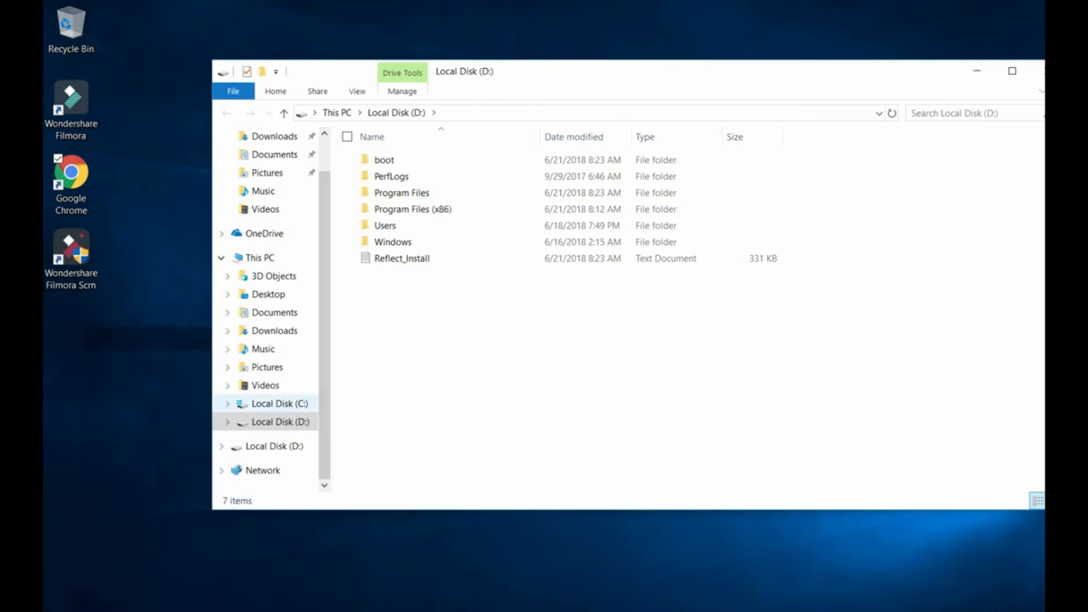
{"action": "left_click", "coordinate": [280, 403]}
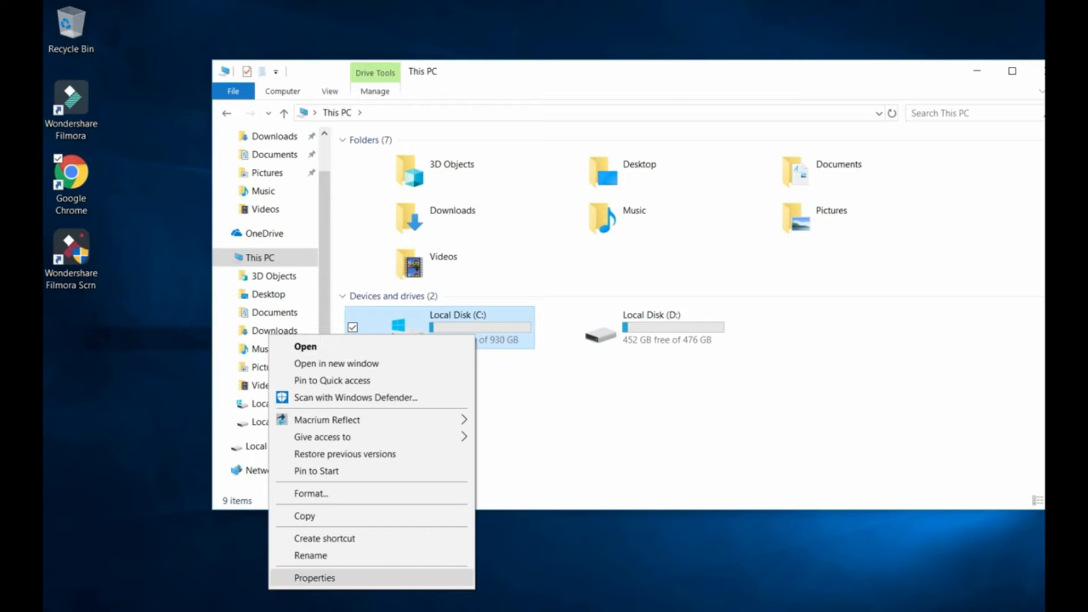
{"action": "left_click", "coordinate": [314, 577]}
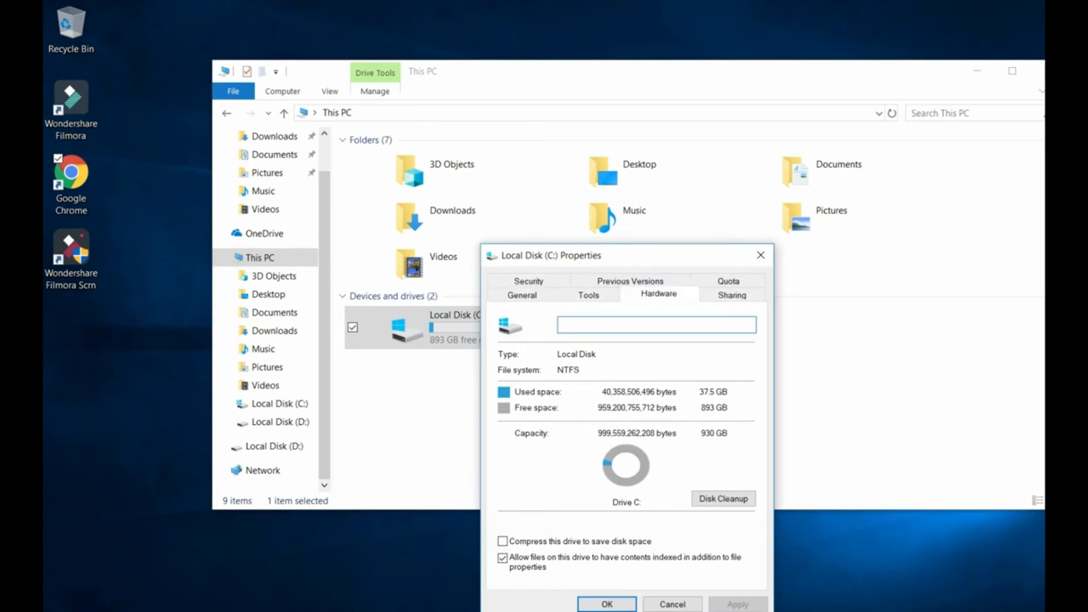
{"action": "left_click", "coordinate": [657, 294]}
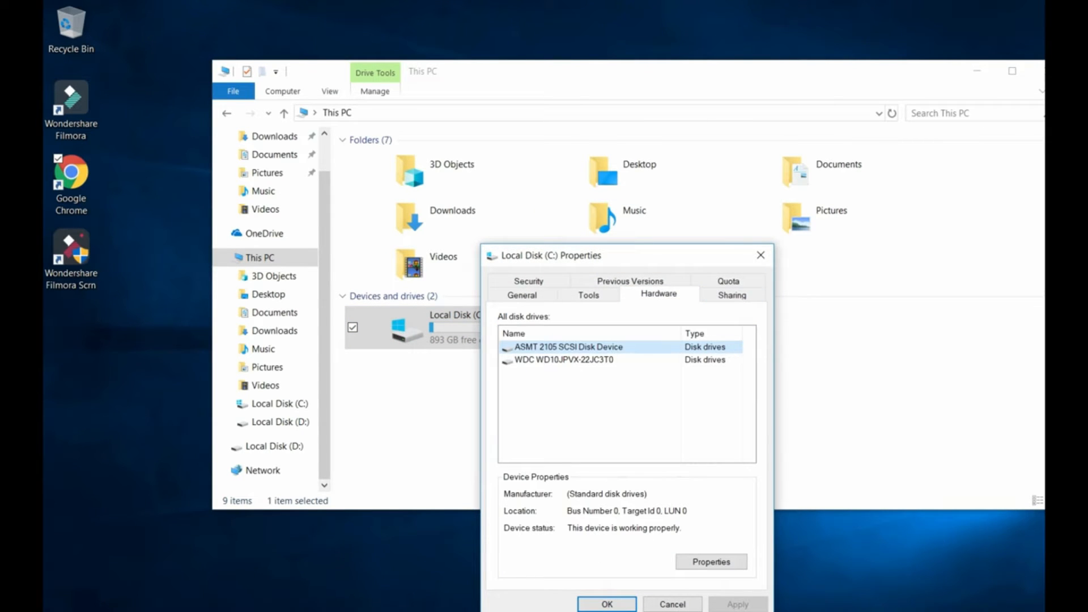
{"action": "left_click", "coordinate": [605, 604]}
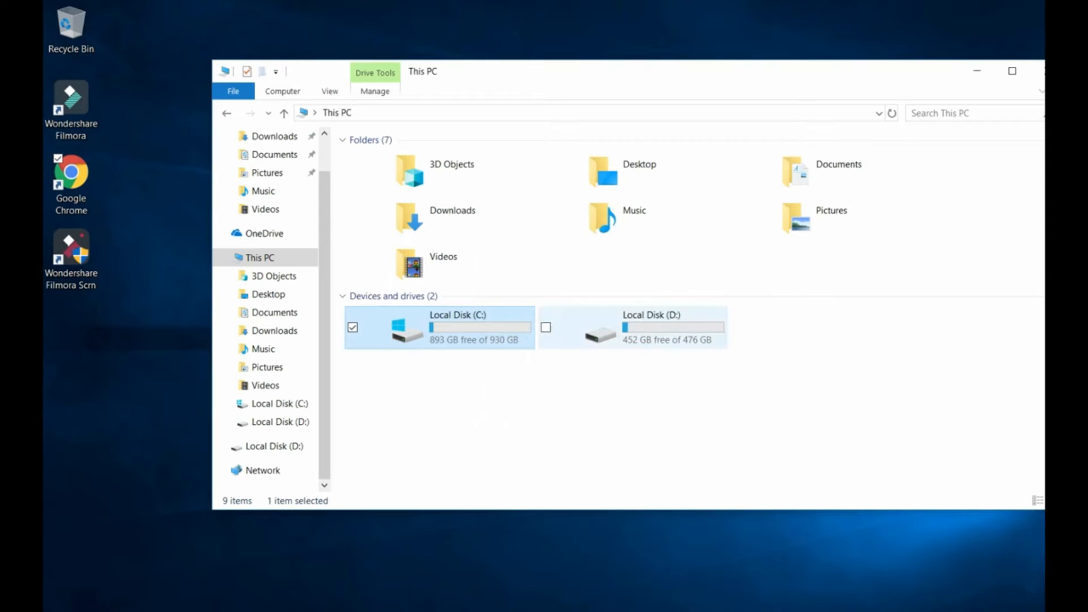
{"action": "left_click", "coordinate": [648, 327]}
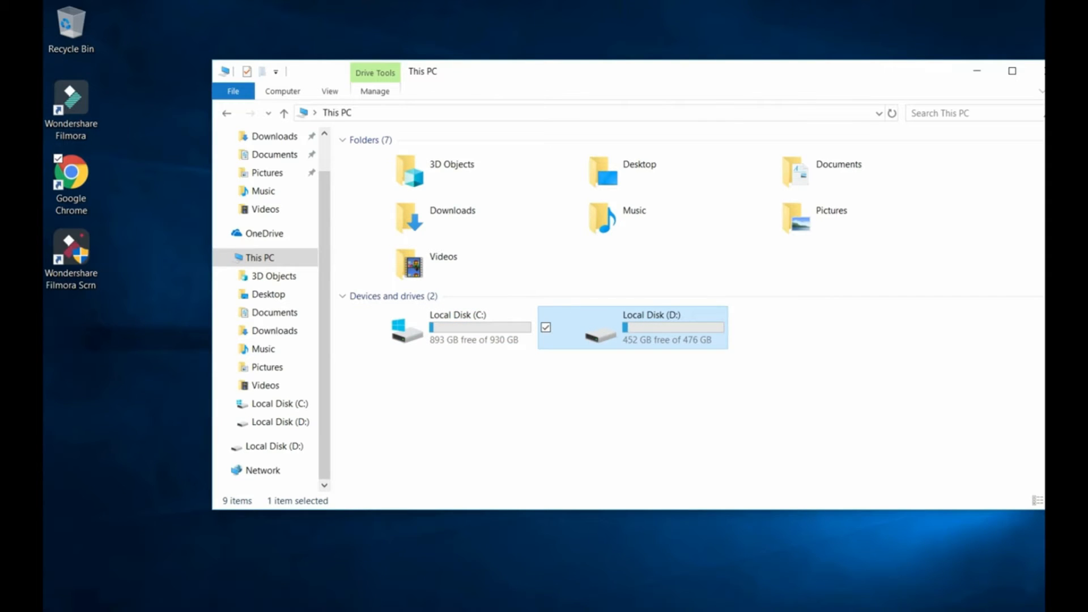
{"action": "right_click", "coordinate": [650, 327]}
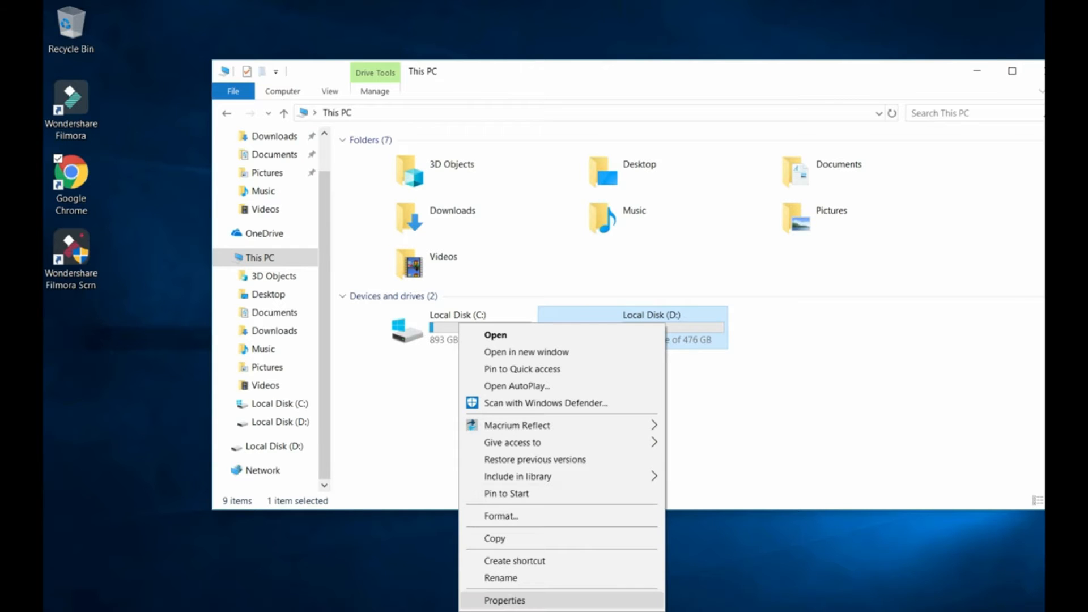
{"action": "left_click", "coordinate": [503, 601]}
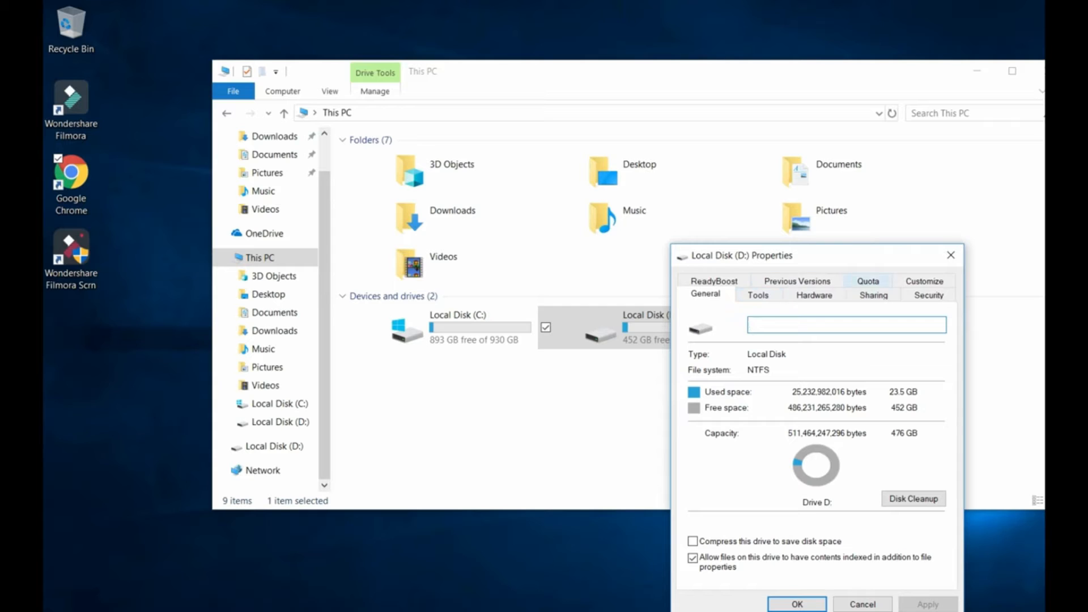
{"action": "left_click", "coordinate": [814, 294]}
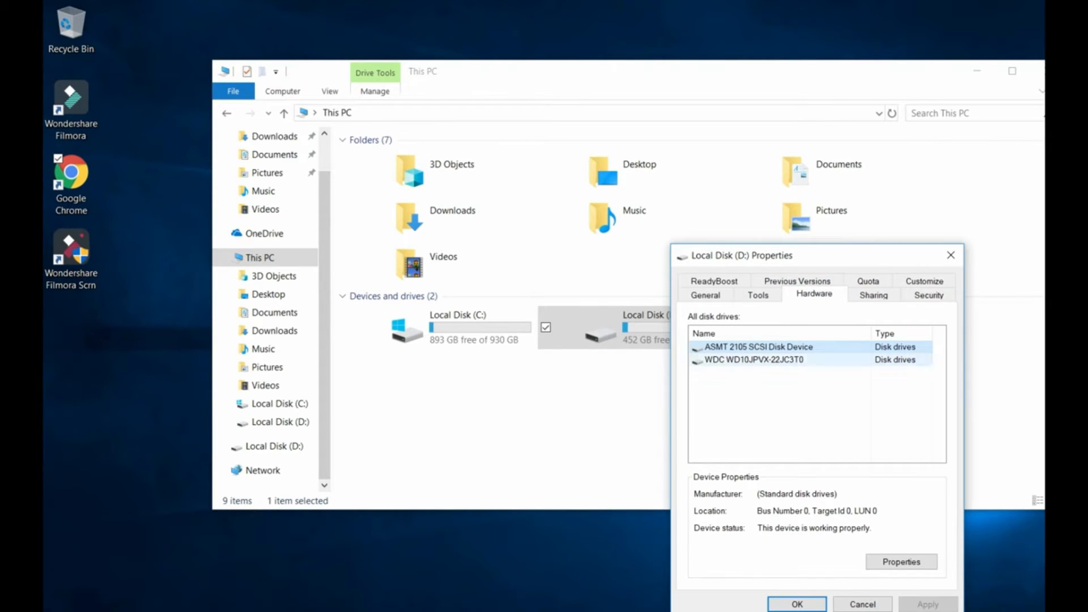
{"action": "left_click", "coordinate": [758, 294]}
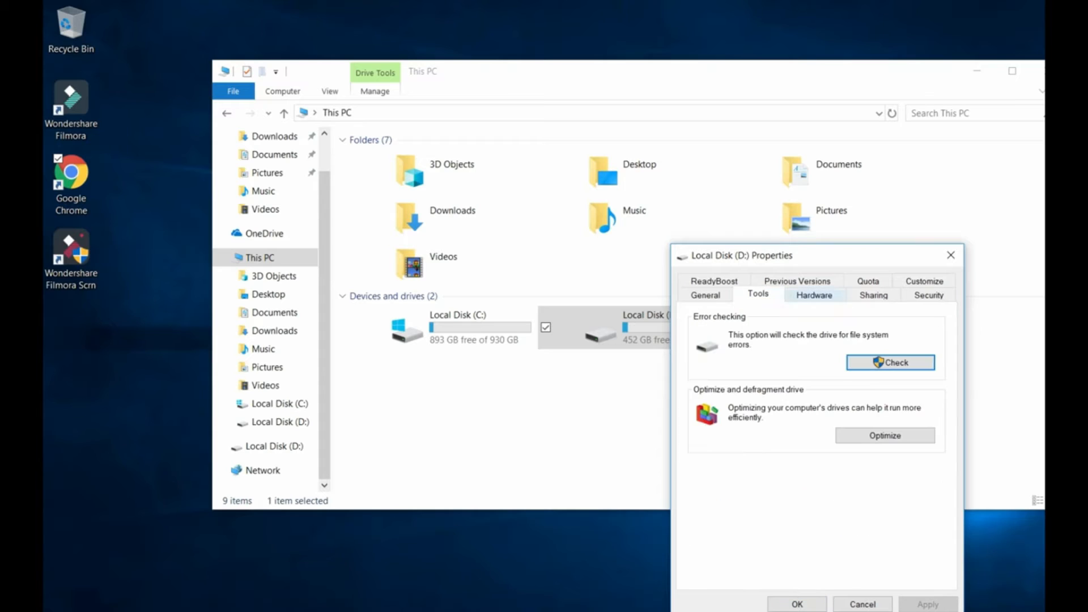
{"action": "left_click", "coordinate": [705, 295]}
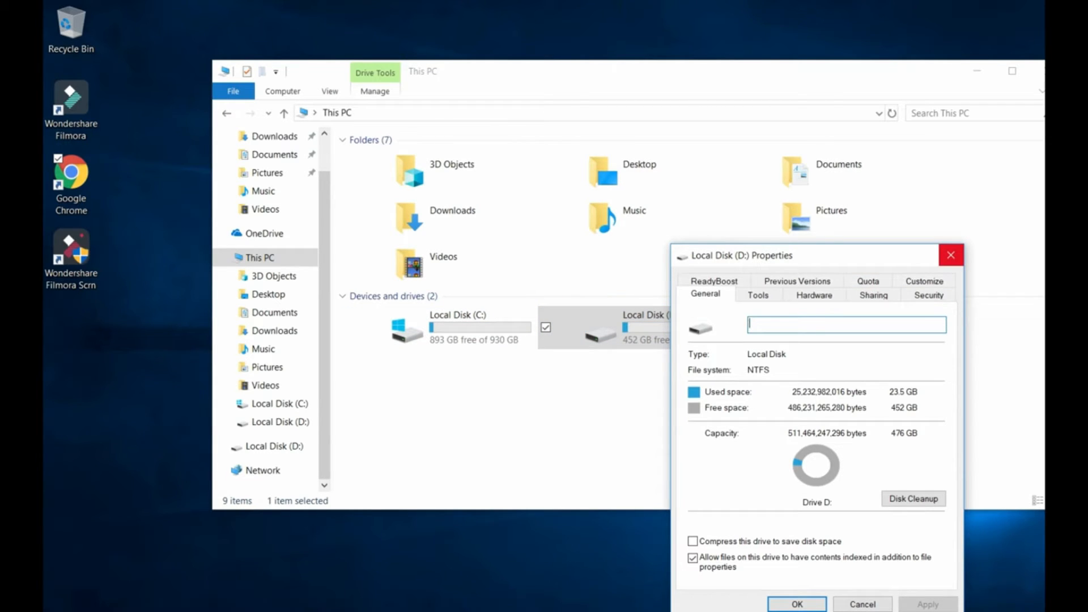
{"action": "left_click", "coordinate": [949, 255]}
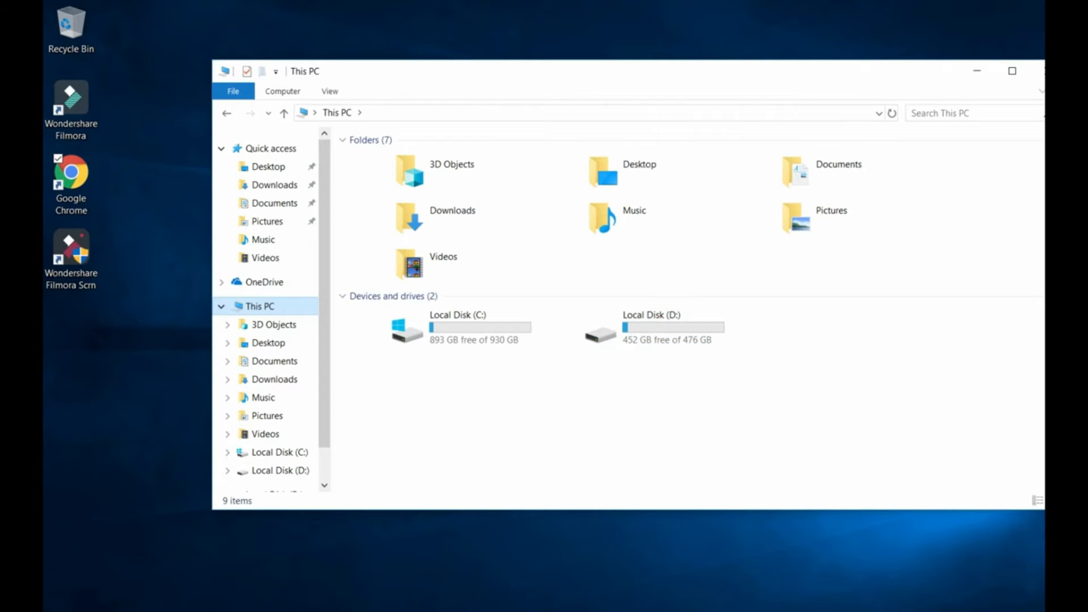
Step: Open Computer Management from the This PC context menu's Manage option
{"action": "right_click", "coordinate": [258, 306]}
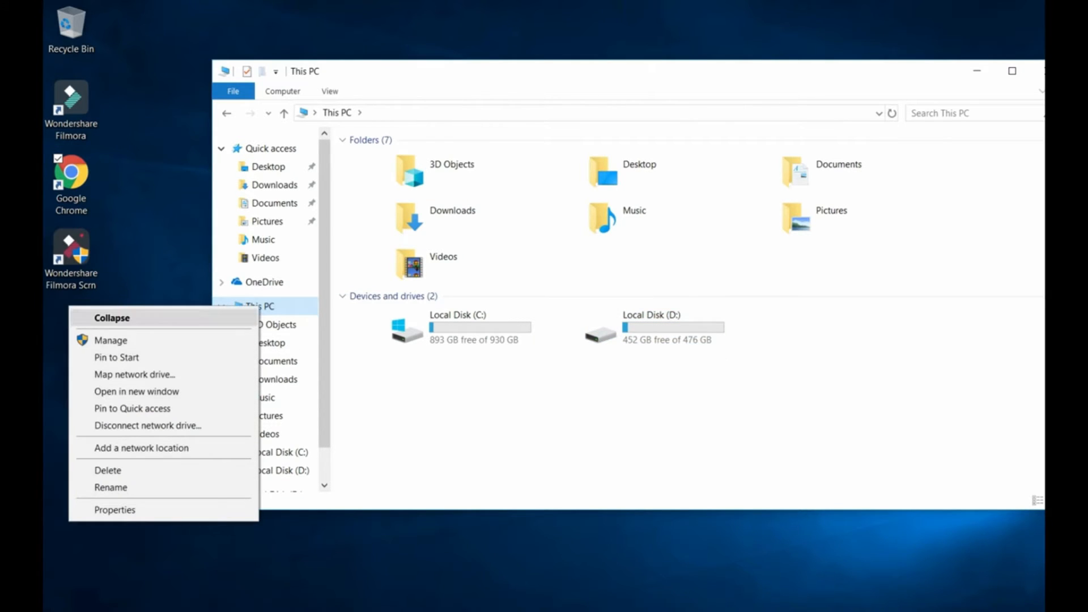
{"action": "mouse_move", "coordinate": [110, 340]}
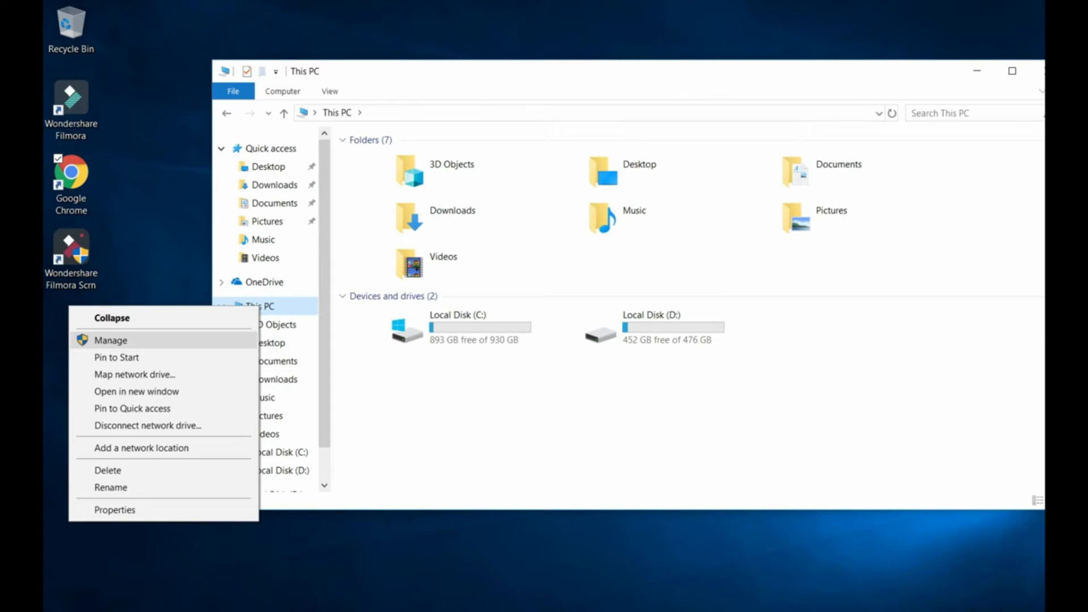
{"action": "left_click", "coordinate": [666, 327]}
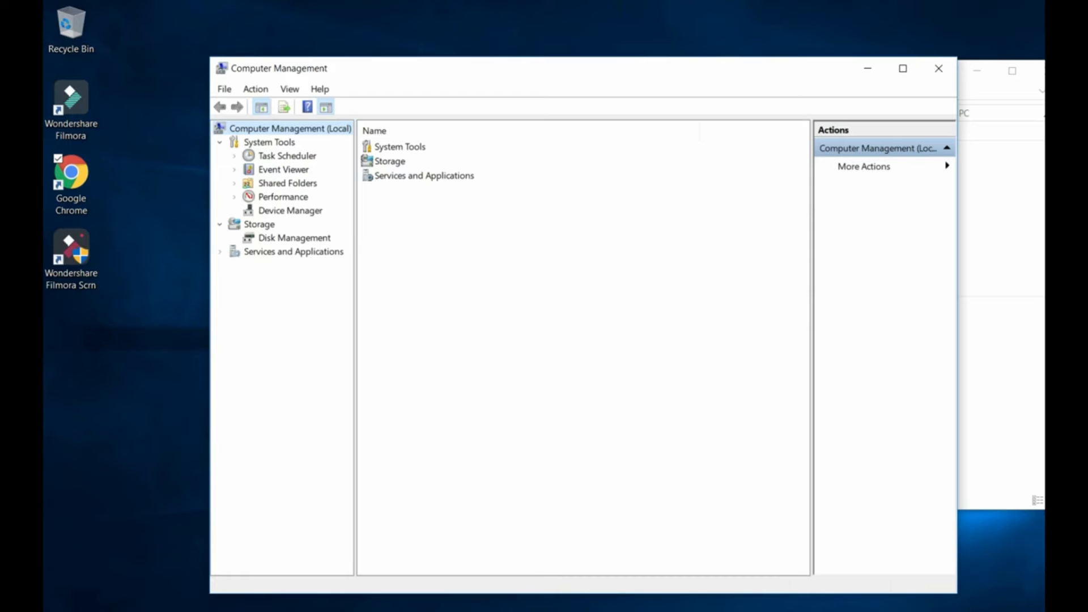
Step: View Disk Management with Disk 0 (C:) and Disk 1 (D:) and bring up the D: volume options
{"action": "left_click", "coordinate": [295, 237]}
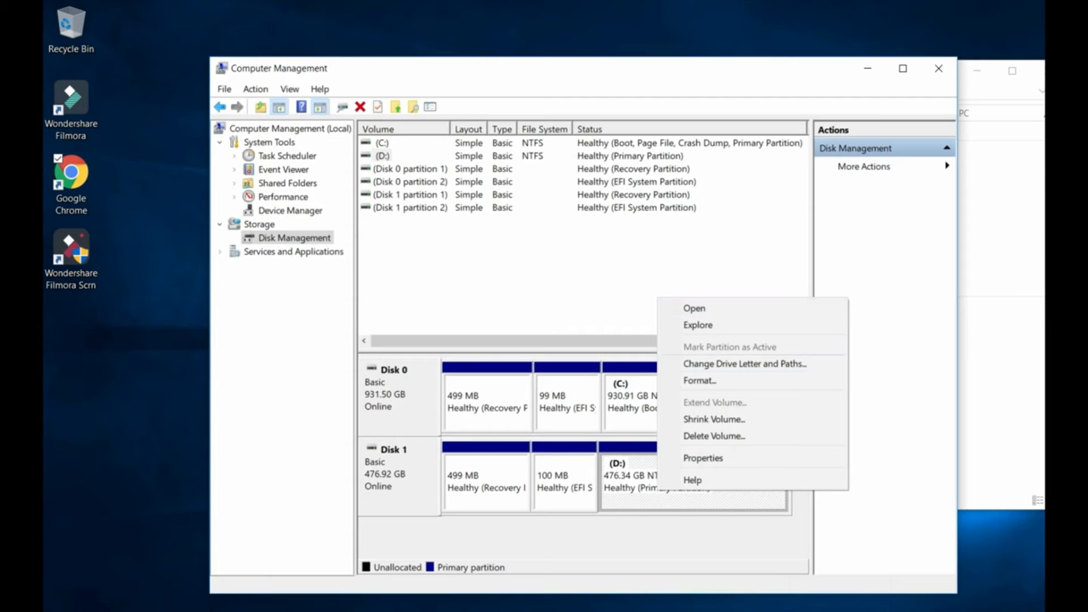
{"action": "right_click", "coordinate": [703, 395]}
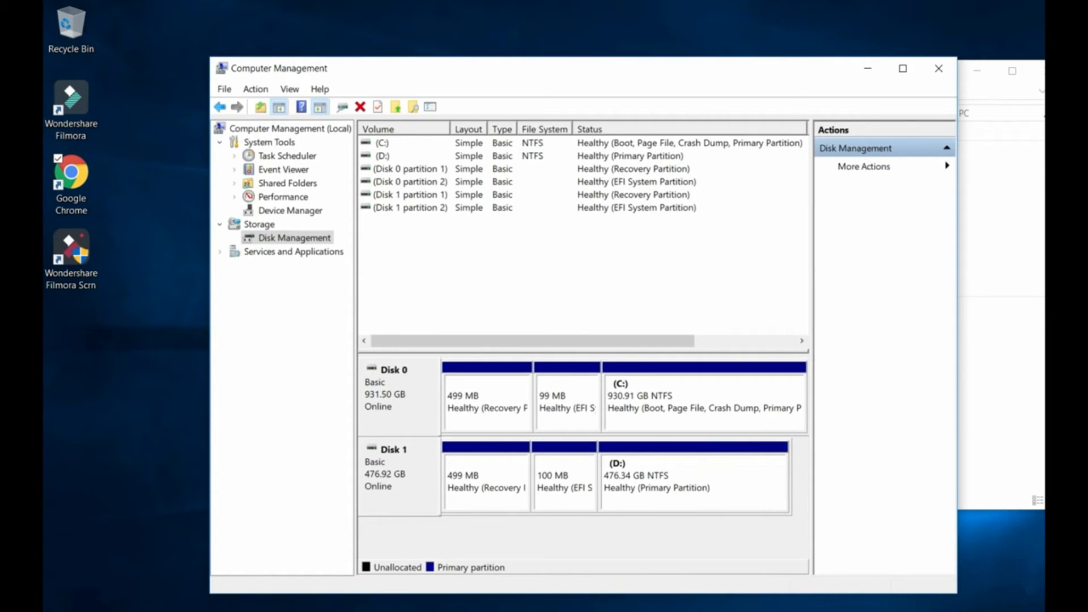
{"action": "mouse_move", "coordinate": [939, 68]}
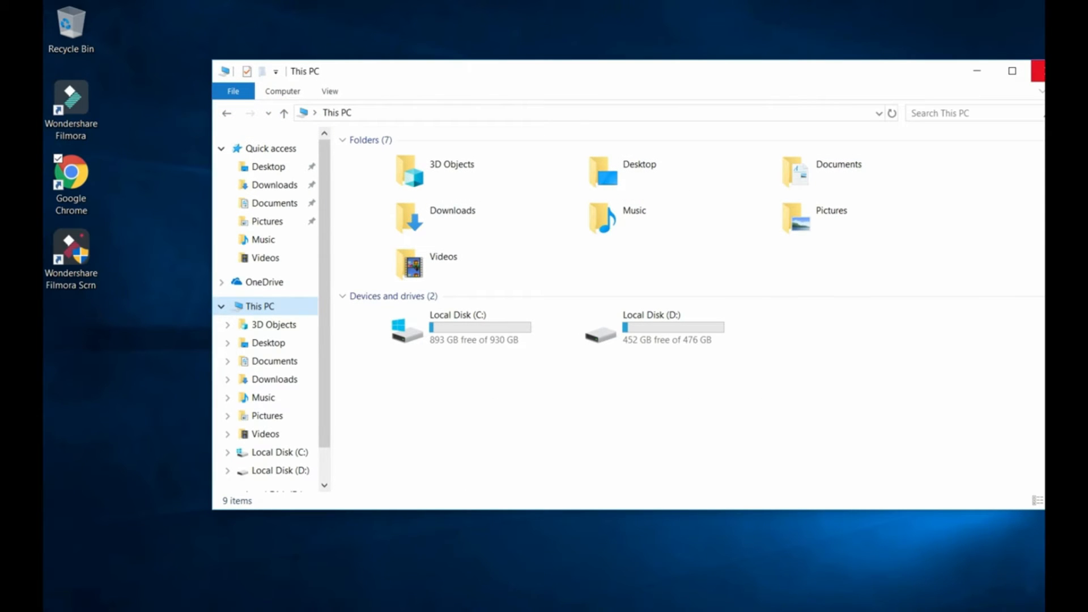
Step: Launch Macrium Reflect, attempt 'Clone this disk...' and cancel when no target disk is found
{"action": "left_click", "coordinate": [1039, 70]}
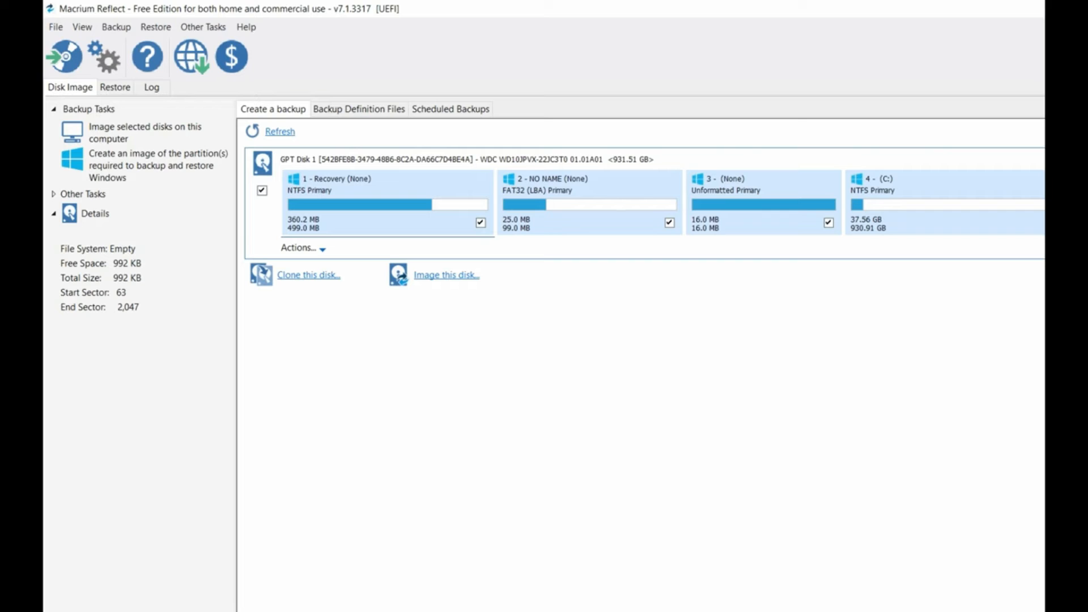
{"action": "left_click", "coordinate": [308, 274]}
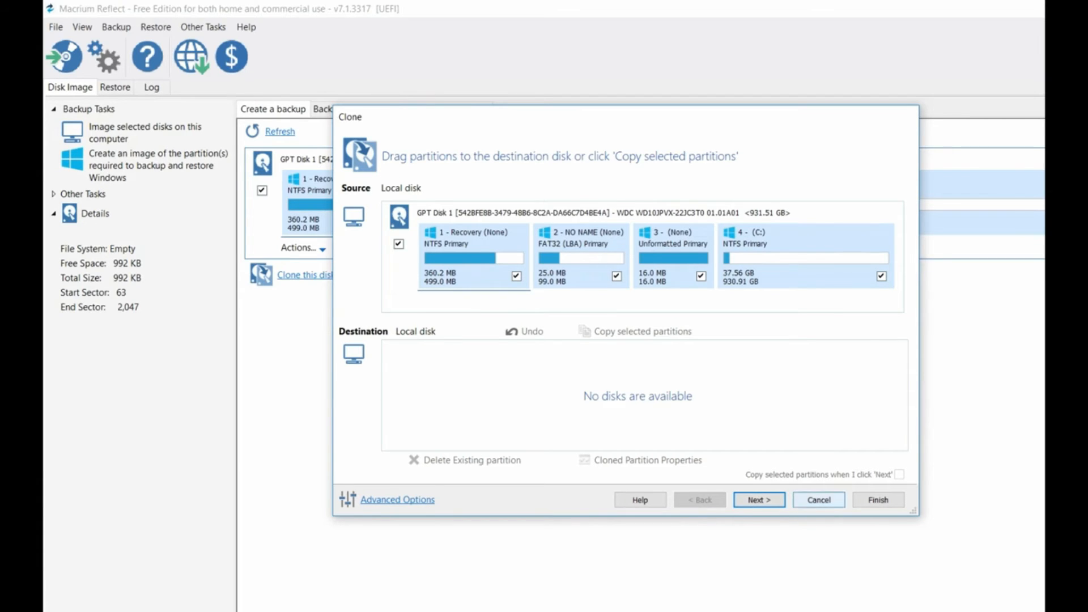
{"action": "left_click", "coordinate": [817, 500]}
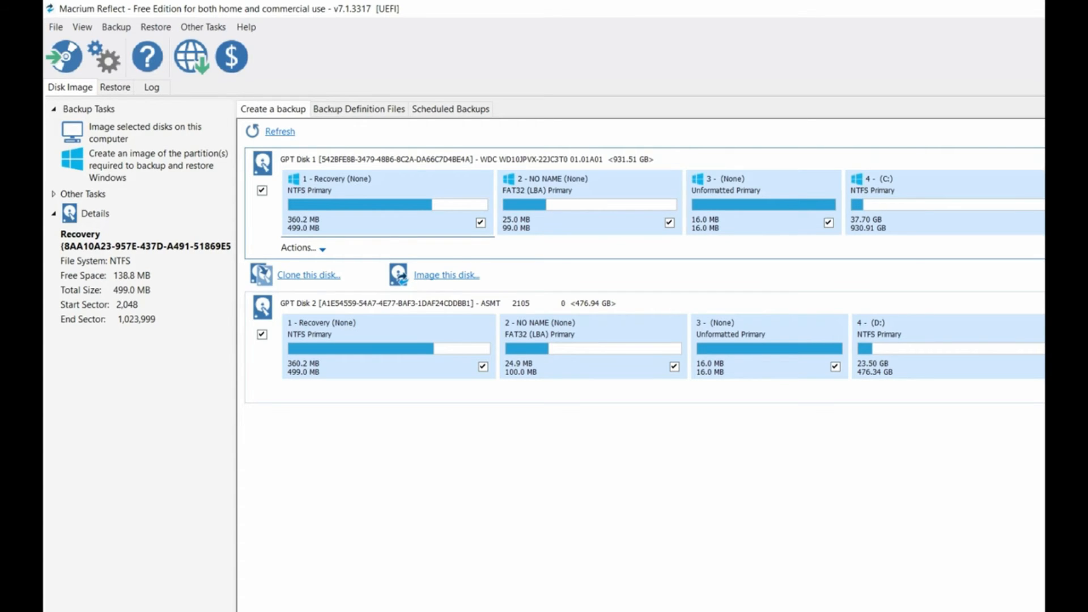
Step: Clone GPT Disk 1 (C:) again with GPT Disk 2 (D:) chosen as the destination
{"action": "left_click", "coordinate": [308, 274]}
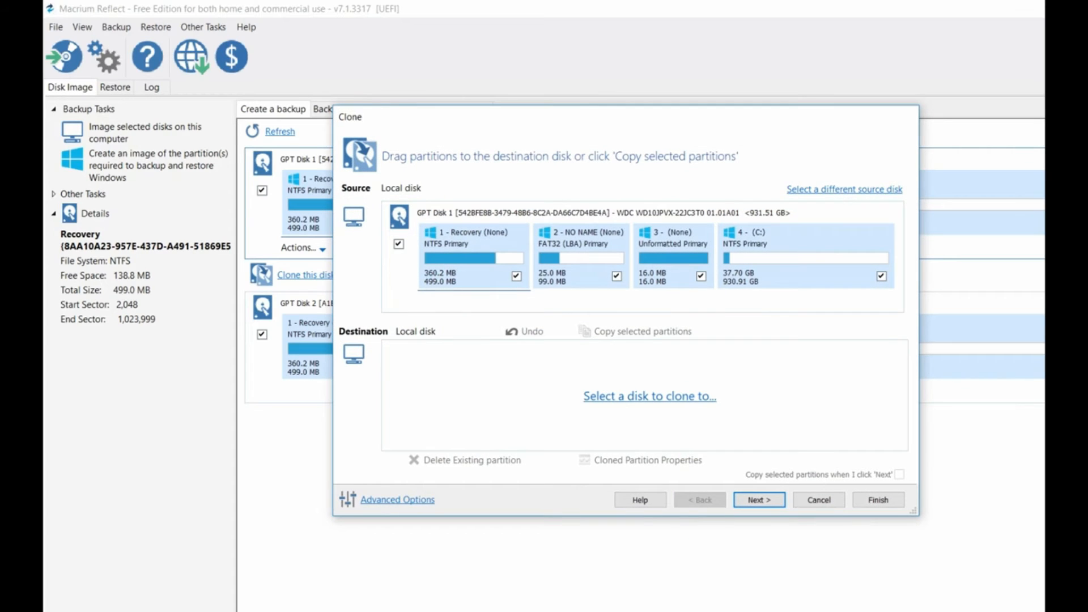
{"action": "left_click", "coordinate": [648, 396]}
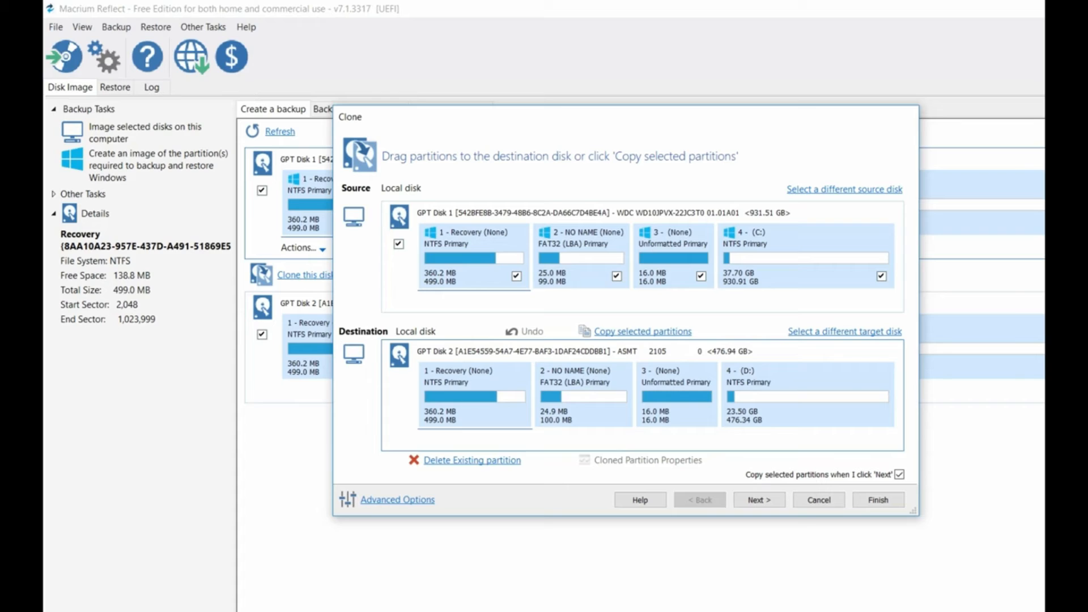
Step: Delete the SSD's old Recovery partition and the next existing partition
{"action": "left_click", "coordinate": [472, 395]}
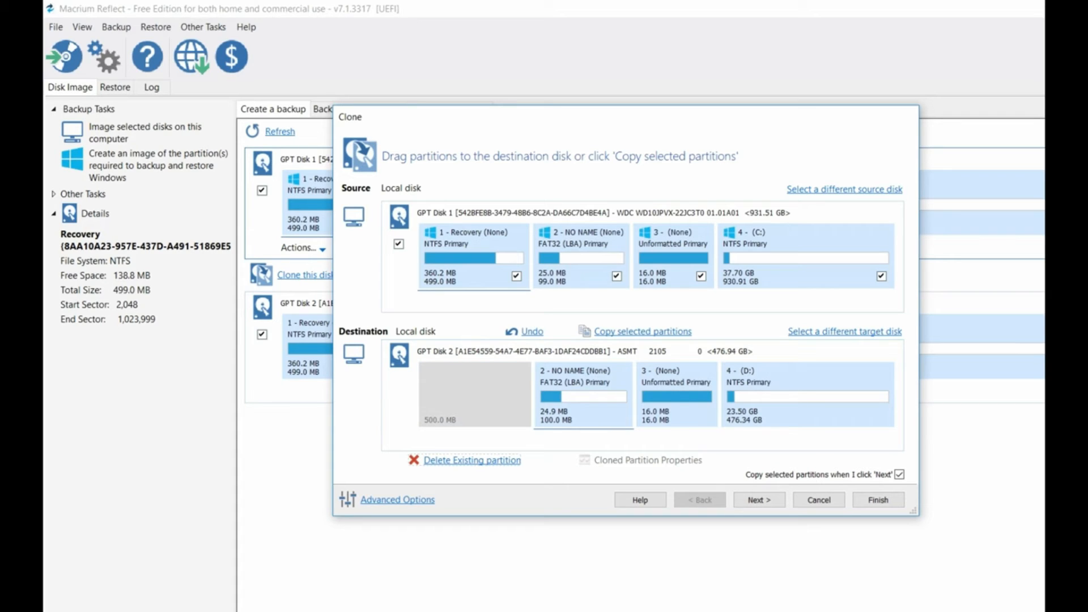
{"action": "left_click", "coordinate": [472, 459]}
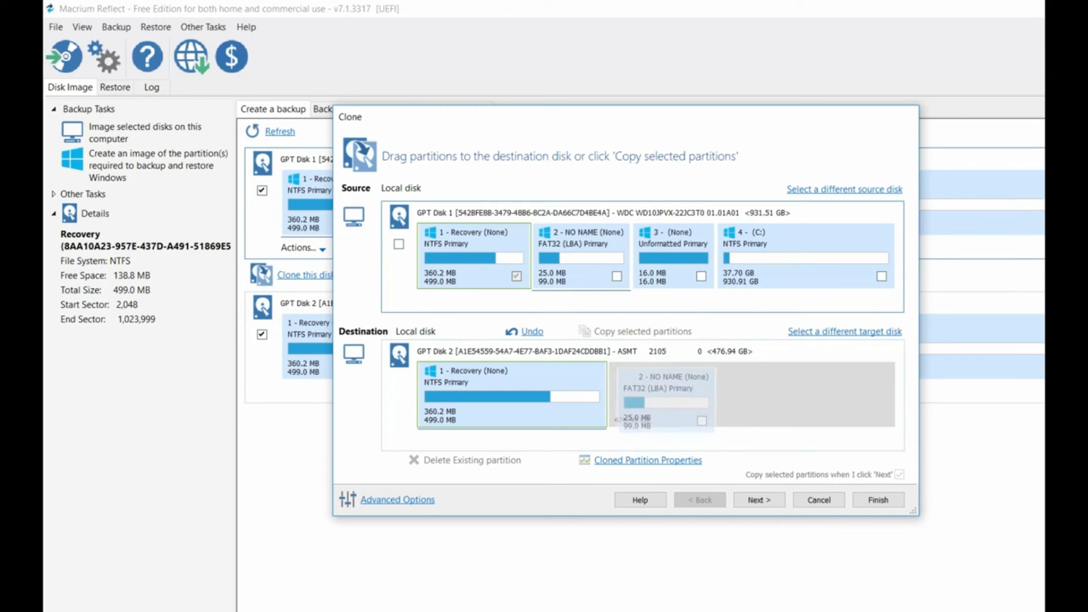
Step: Place the NO NAME, unformatted and C: (476.34 GB) partitions on the SSD and continue to scheduling
{"action": "left_click", "coordinate": [616, 276]}
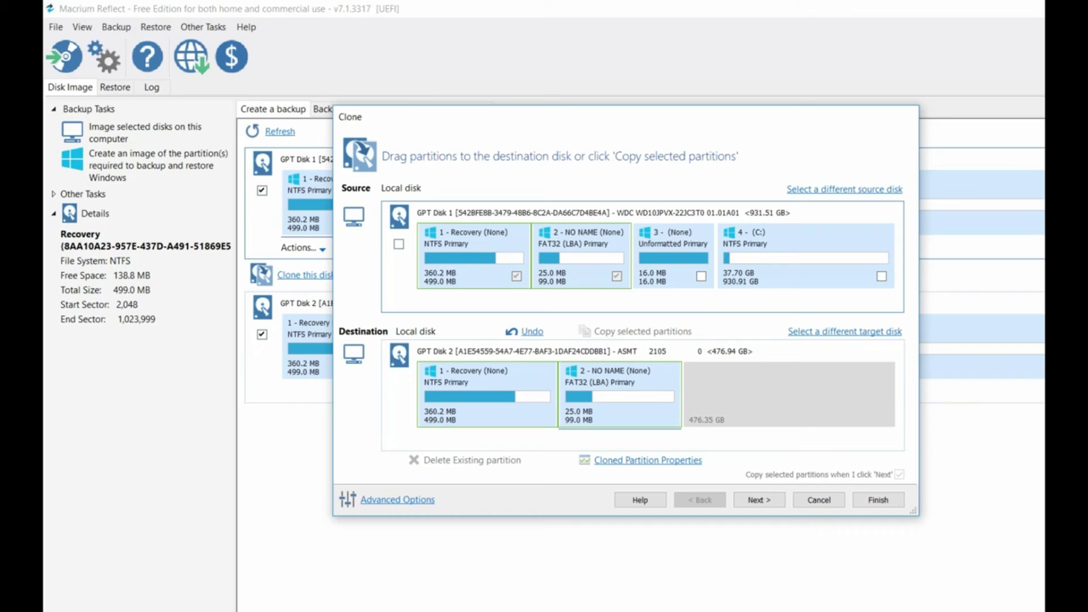
{"action": "left_click", "coordinate": [701, 275]}
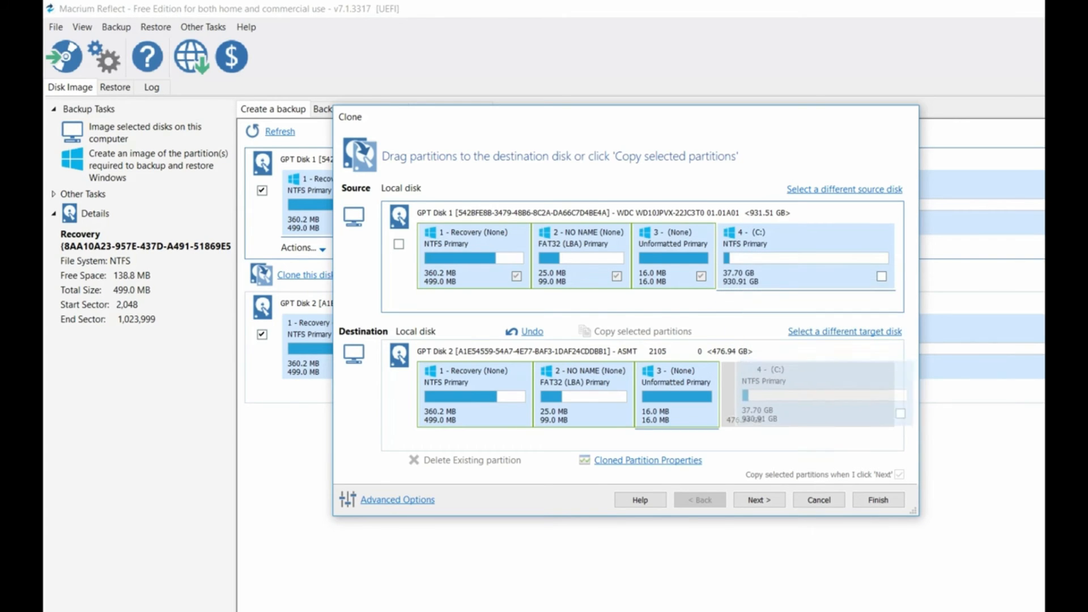
{"action": "left_click", "coordinate": [882, 276]}
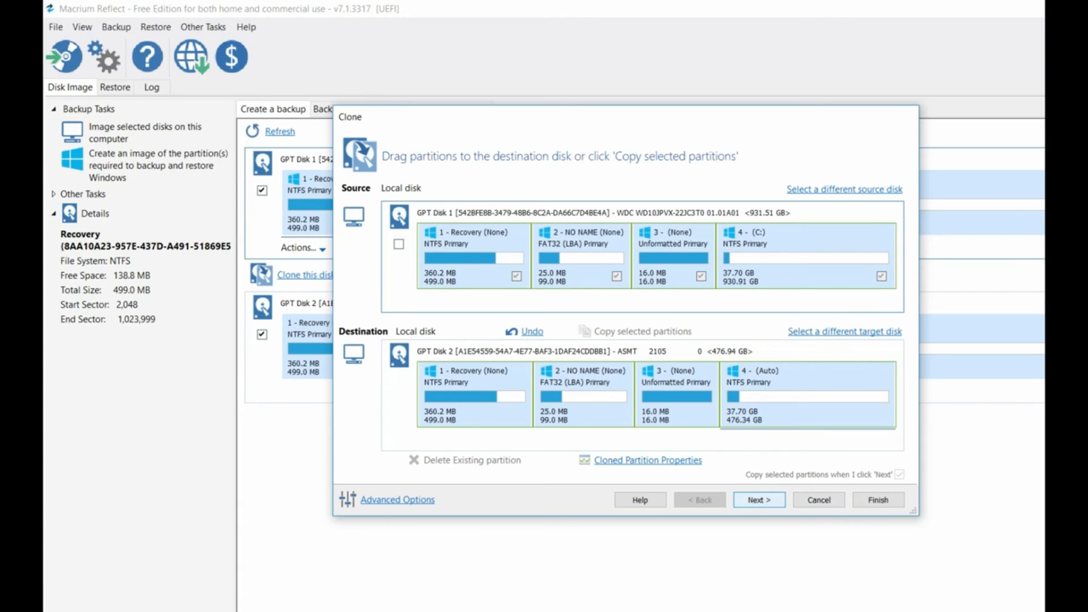
{"action": "left_click", "coordinate": [759, 500]}
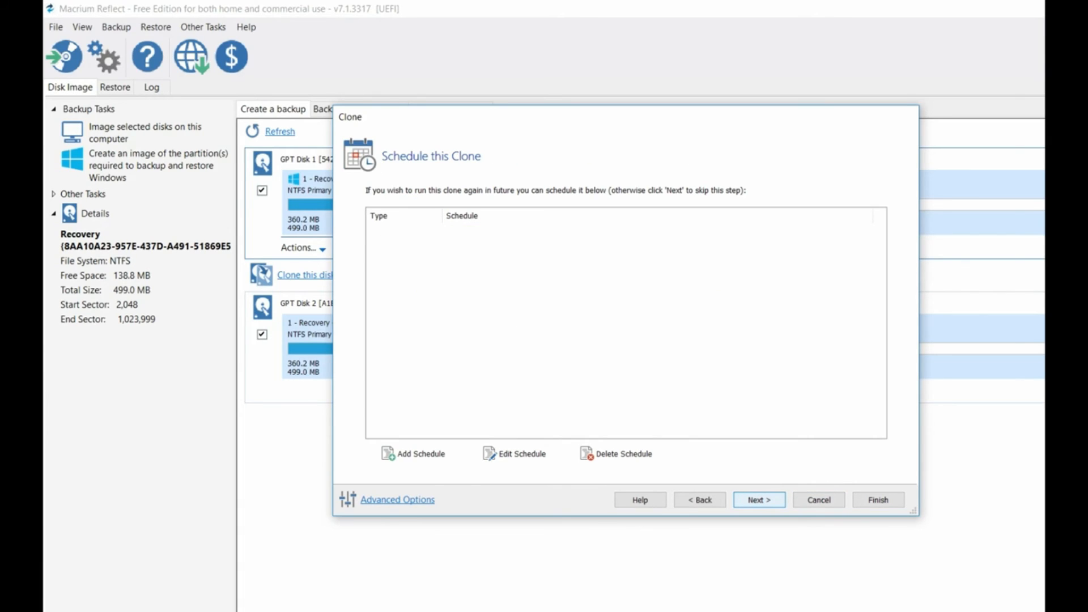
Step: Skip scheduling, finish the summary, and run the clone saved as My Clone
{"action": "left_click", "coordinate": [758, 500]}
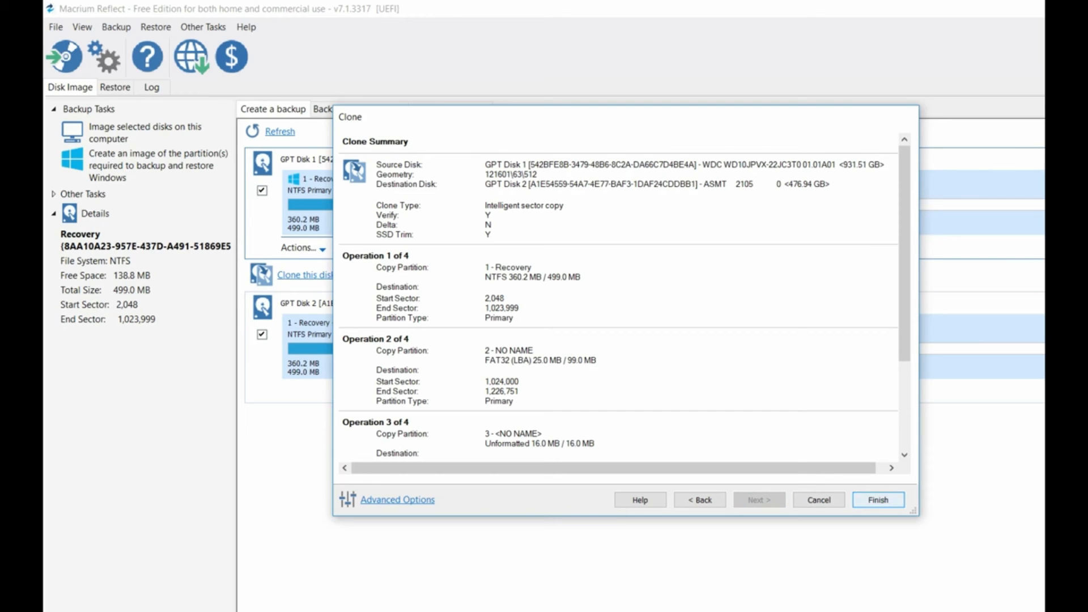
{"action": "left_click", "coordinate": [876, 499]}
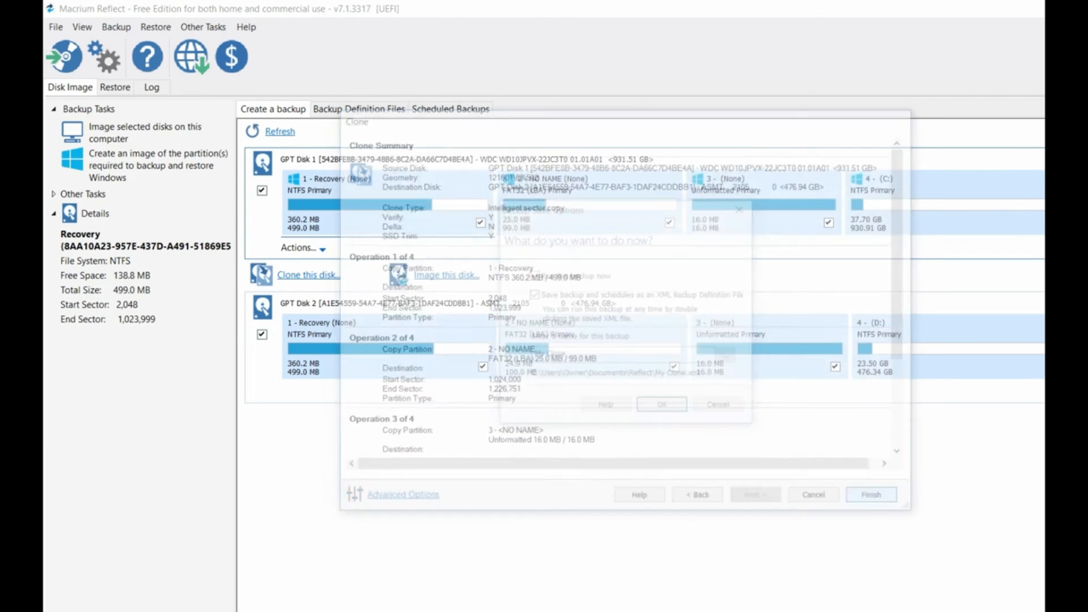
{"action": "left_click", "coordinate": [871, 494]}
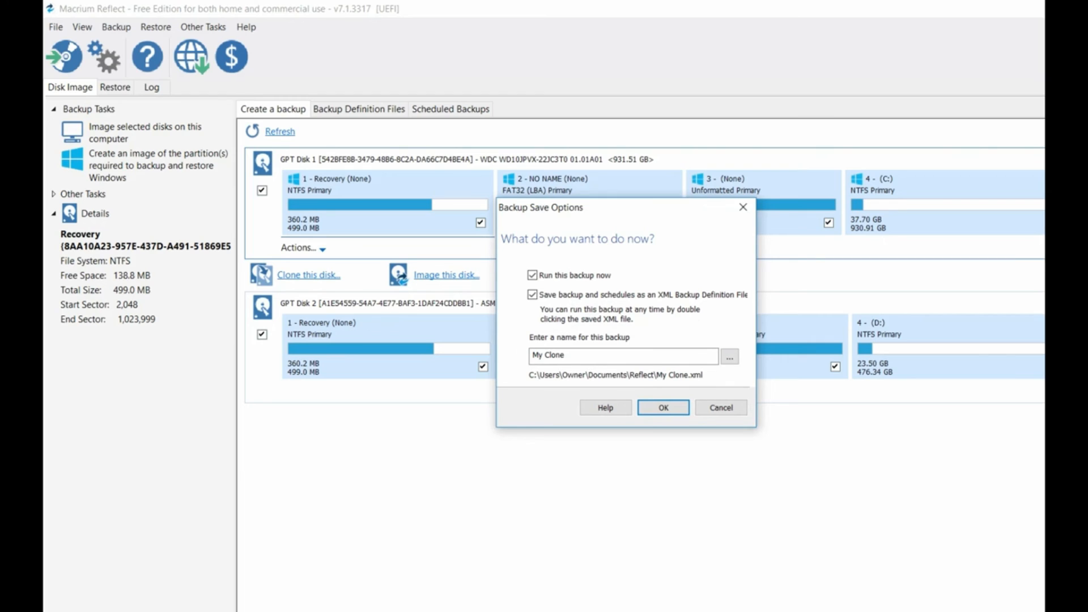
{"action": "left_click", "coordinate": [661, 407]}
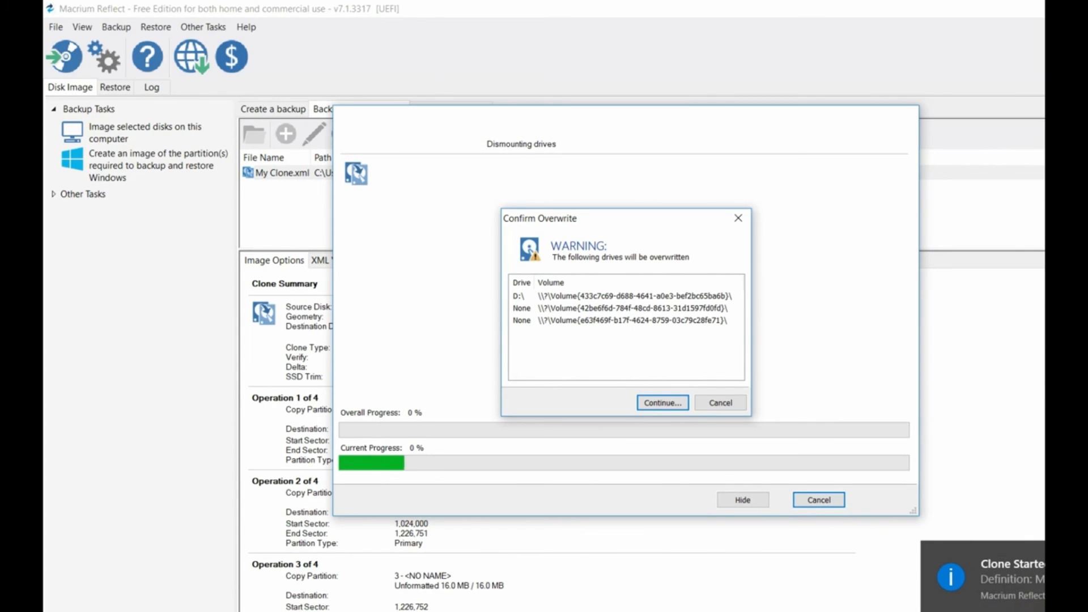
Step: Continue past the Confirm Overwrite warning so the clone of all four partitions runs
{"action": "left_click", "coordinate": [661, 403]}
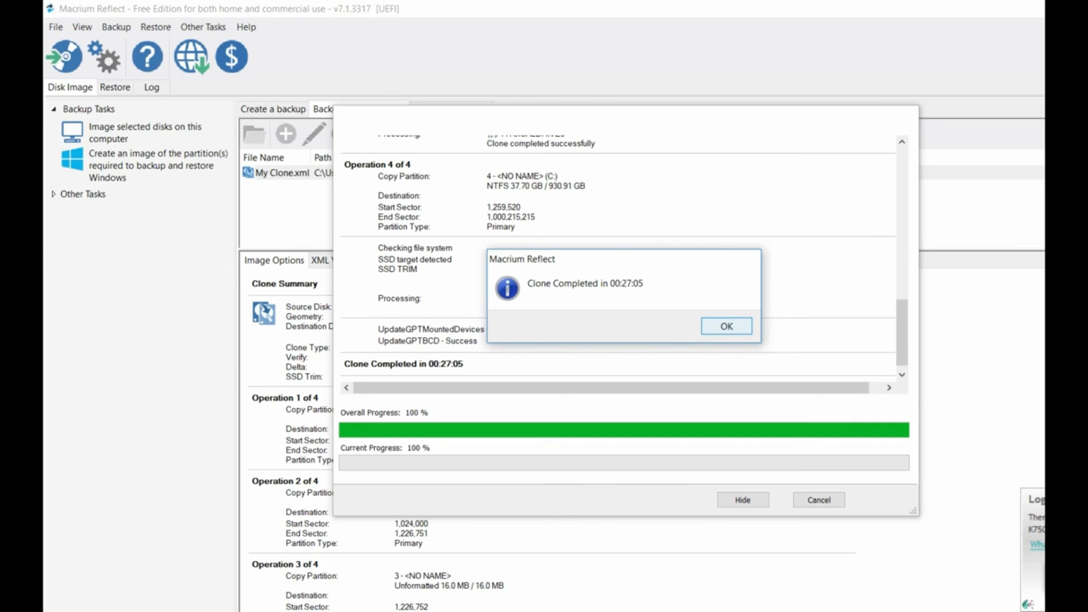
Step: Acknowledge the Clone Completed message and close the progress window, returning to My Clone
{"action": "left_click", "coordinate": [725, 326]}
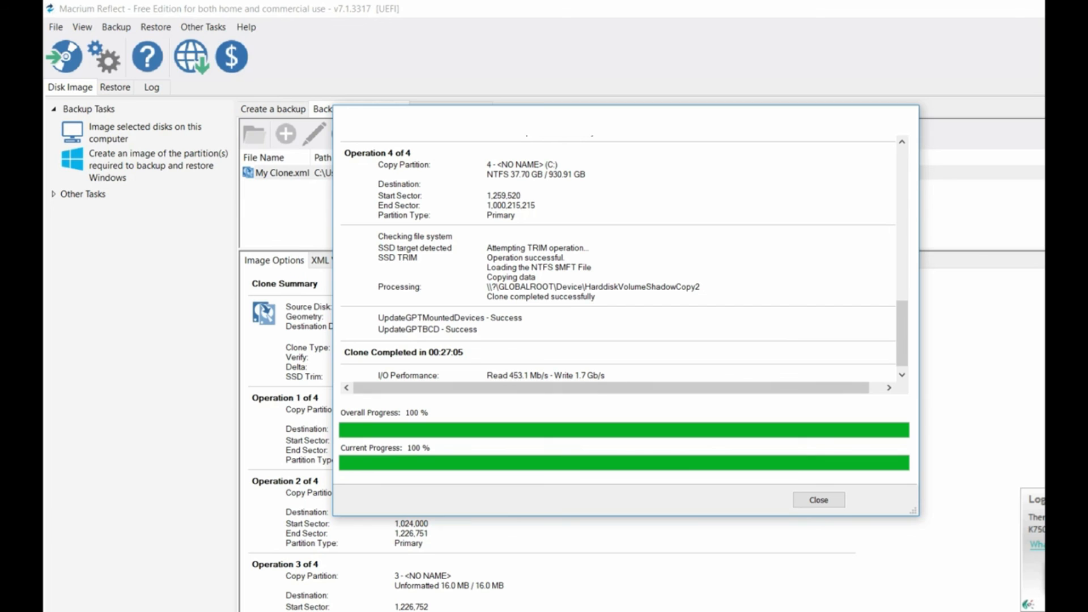
{"action": "left_click", "coordinate": [817, 500]}
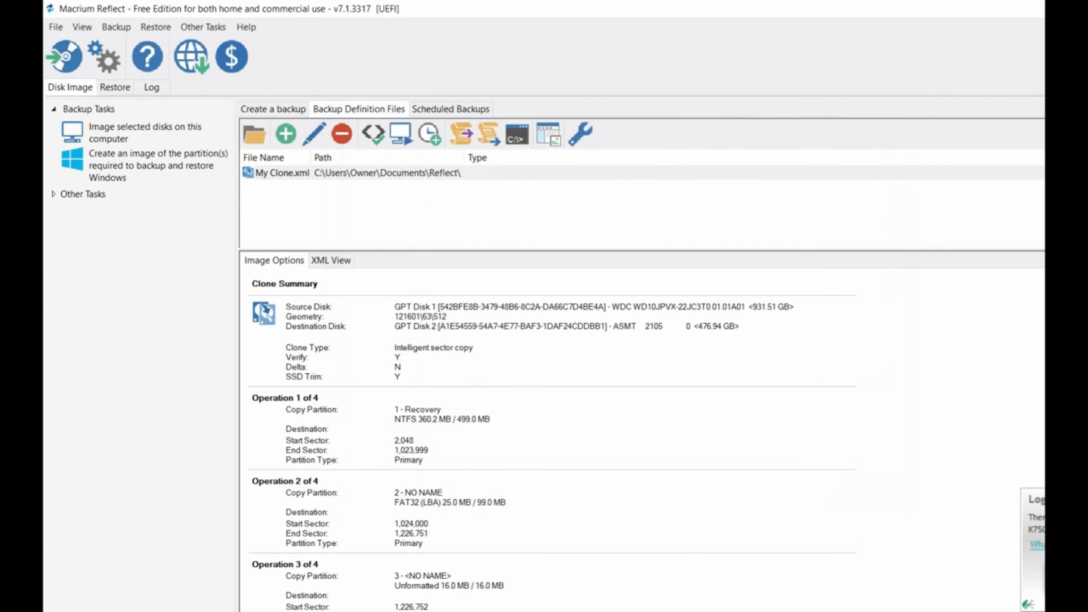